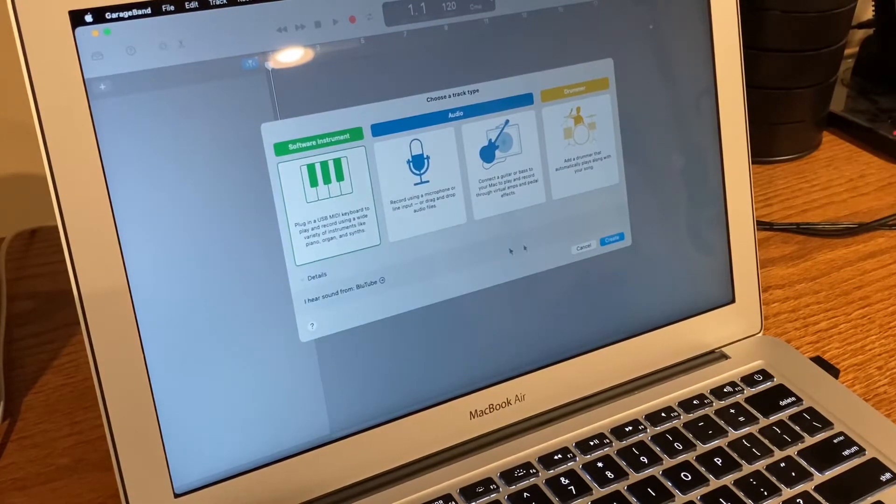
Step: Create a software instrument track using the Sunset drum kit and open its piano roll editor
{"action": "left_click", "coordinate": [613, 239]}
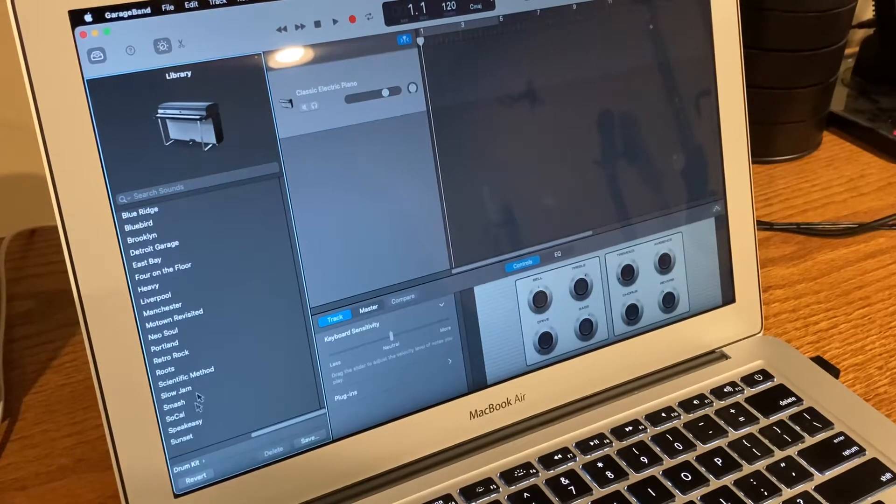
{"action": "left_click", "coordinate": [183, 441]}
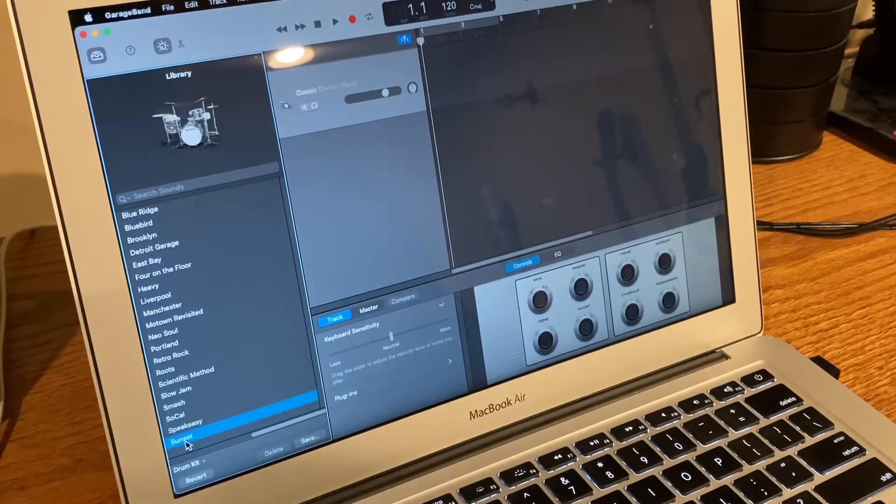
{"action": "left_click", "coordinate": [181, 441]}
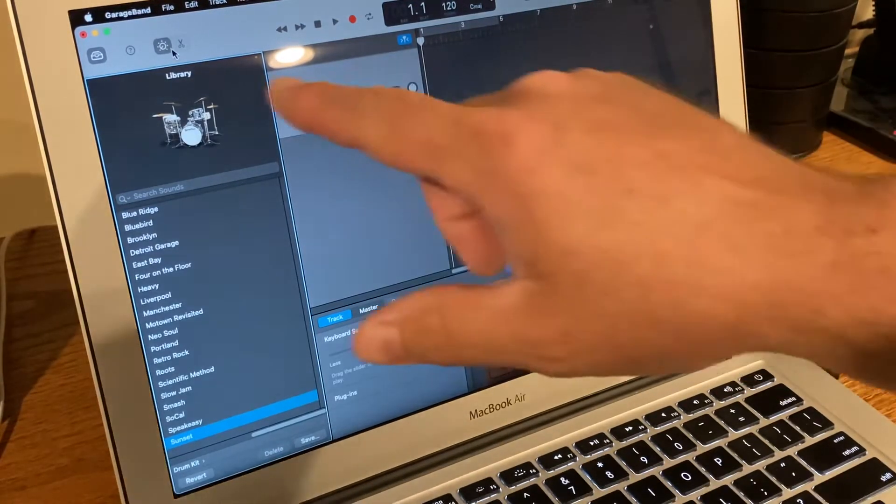
{"action": "left_click", "coordinate": [161, 45]}
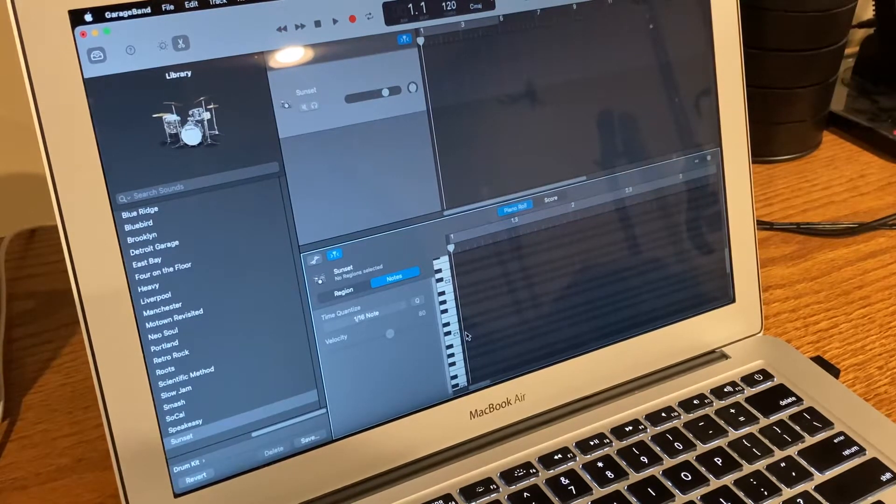
Step: Place several drum hits in the empty piano roll using Create Note
{"action": "right_click", "coordinate": [486, 334]}
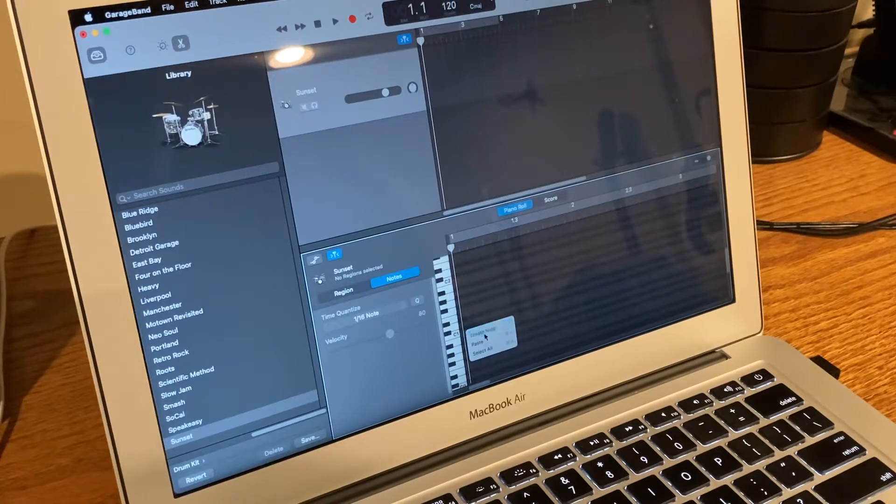
{"action": "left_click", "coordinate": [484, 330]}
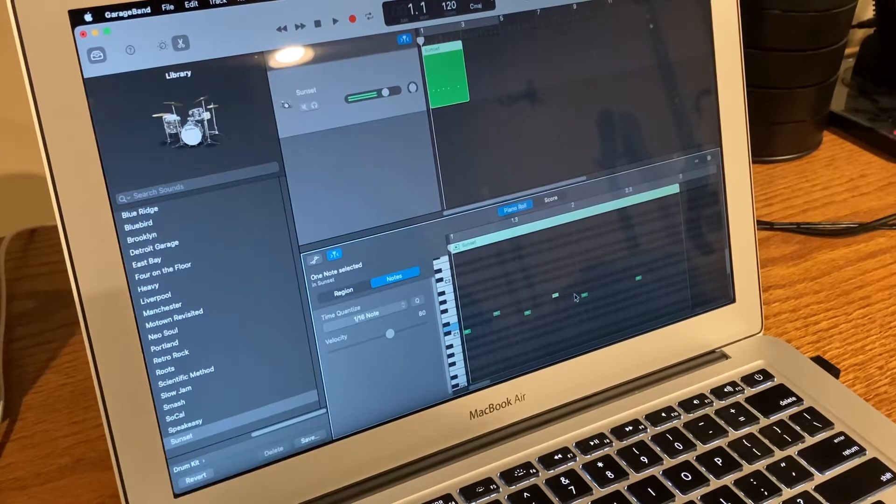
{"action": "right_click", "coordinate": [571, 297]}
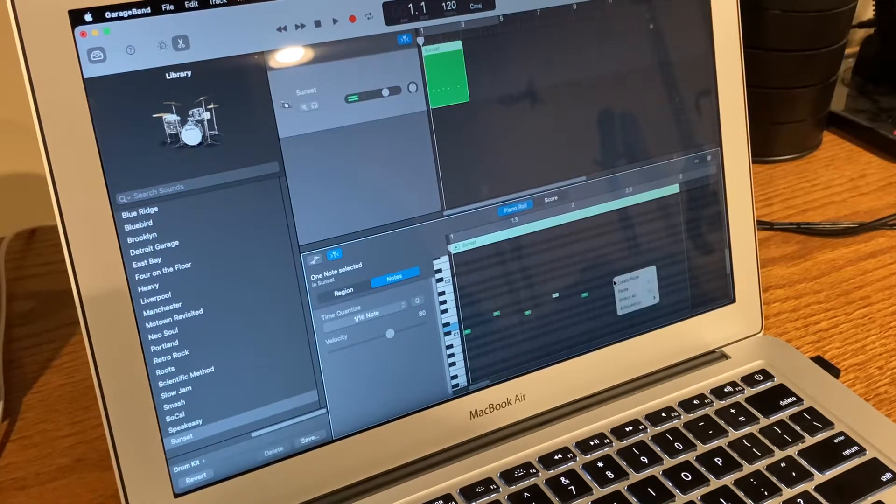
{"action": "left_click", "coordinate": [628, 277]}
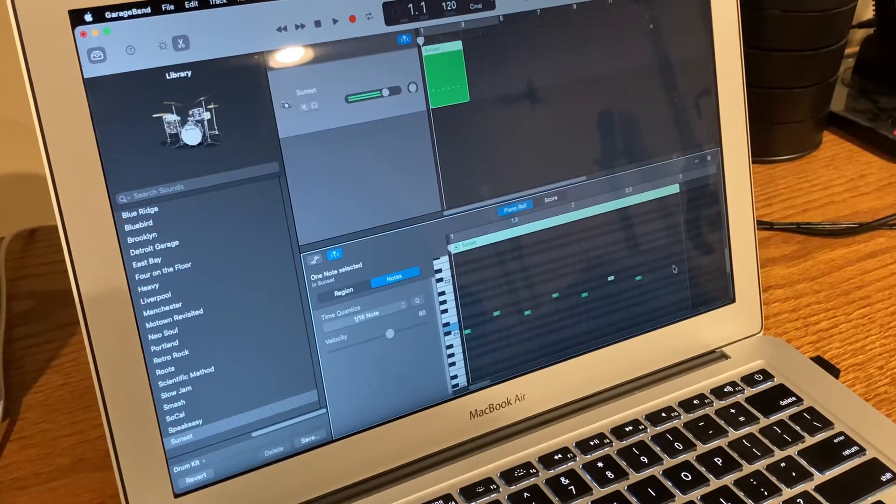
{"action": "right_click", "coordinate": [673, 269]}
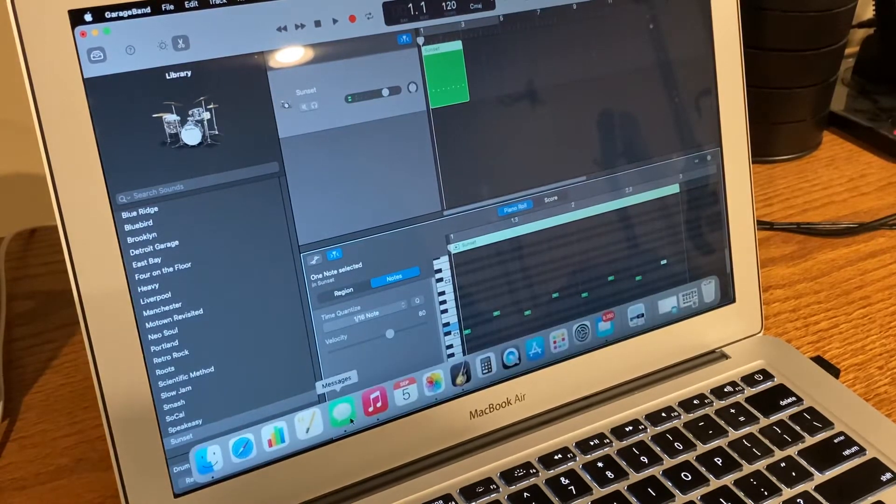
{"action": "left_click", "coordinate": [375, 400]}
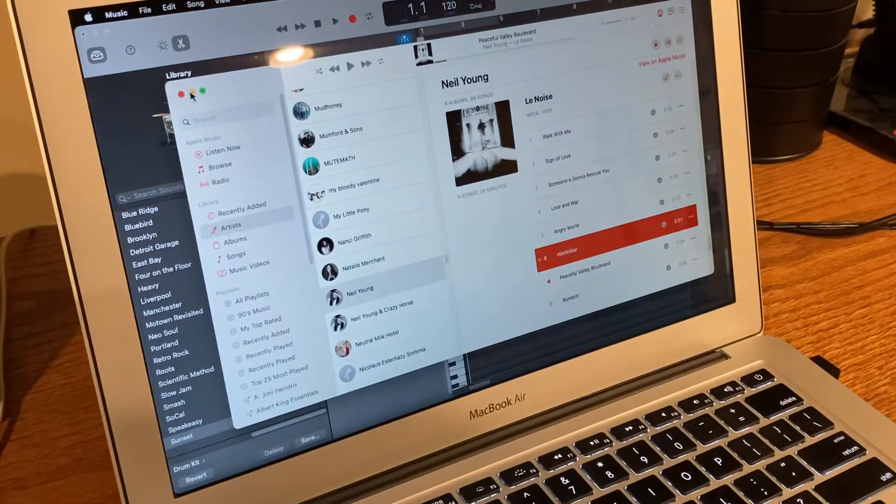
{"action": "left_click", "coordinate": [182, 94]}
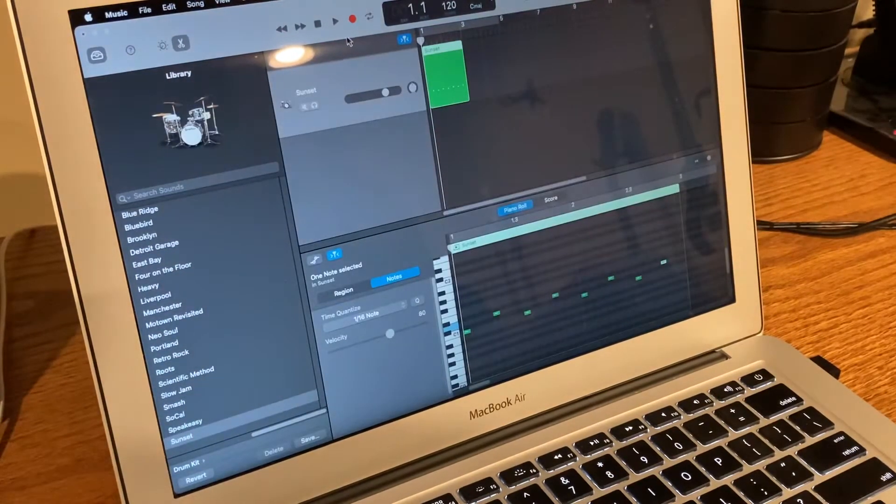
{"action": "left_click", "coordinate": [336, 21]}
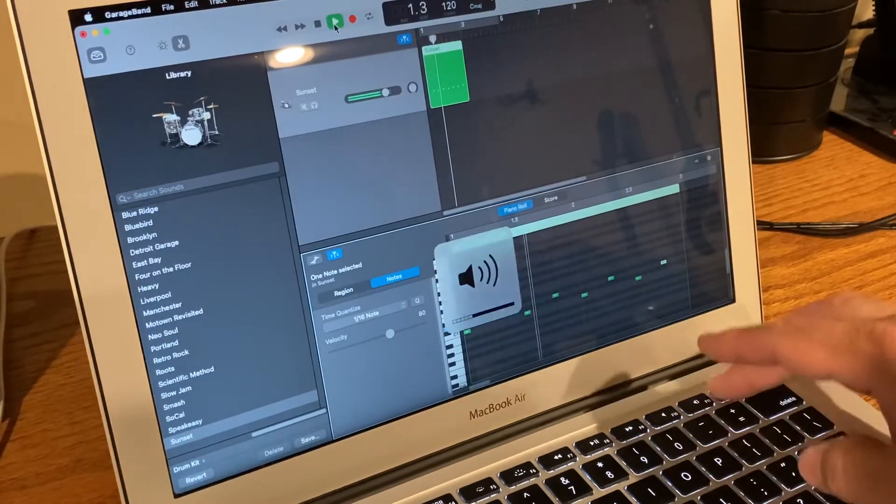
{"action": "left_click", "coordinate": [333, 20]}
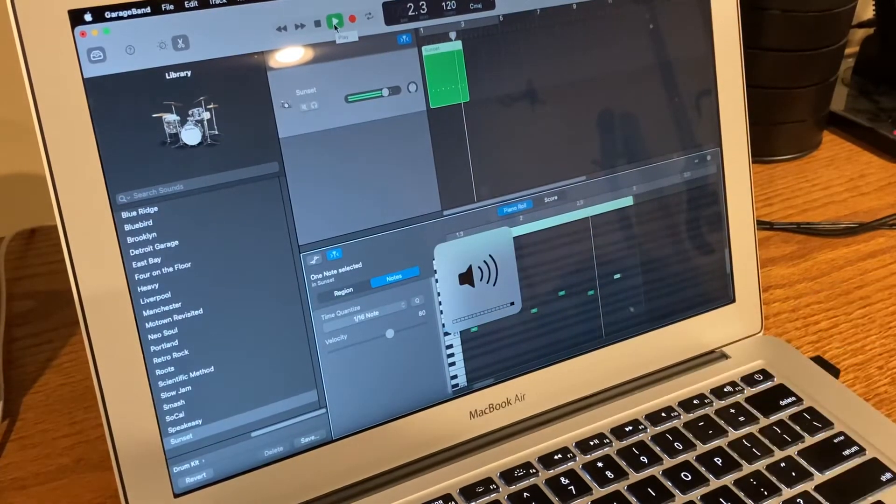
{"action": "left_click", "coordinate": [336, 20]}
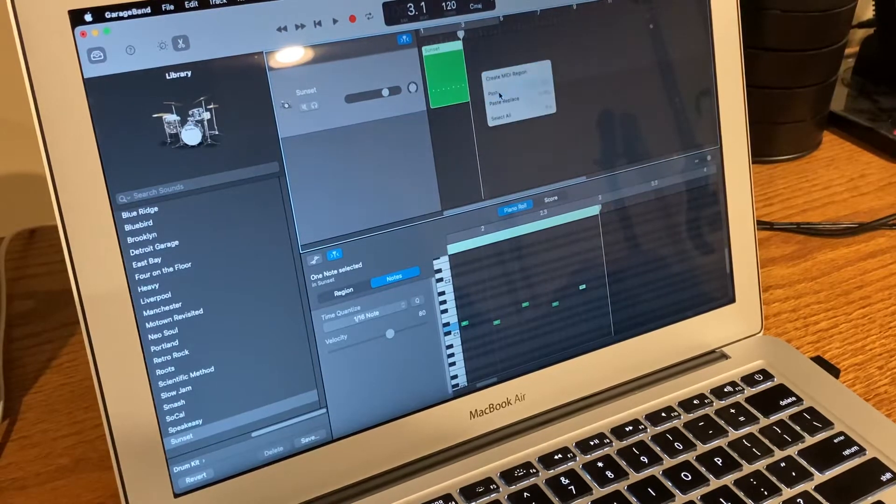
Step: Paste copies of the Sunset drum region, then select all and join them into one region
{"action": "left_click", "coordinate": [497, 90]}
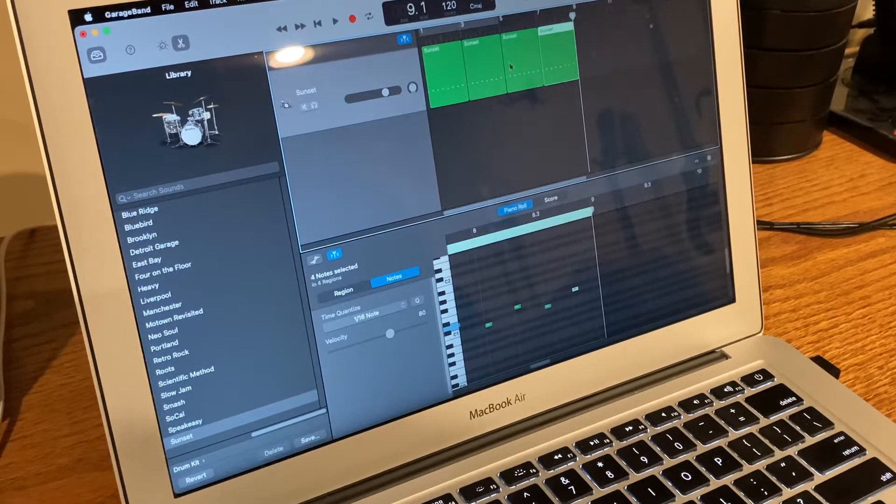
{"action": "left_click", "coordinate": [190, 6]}
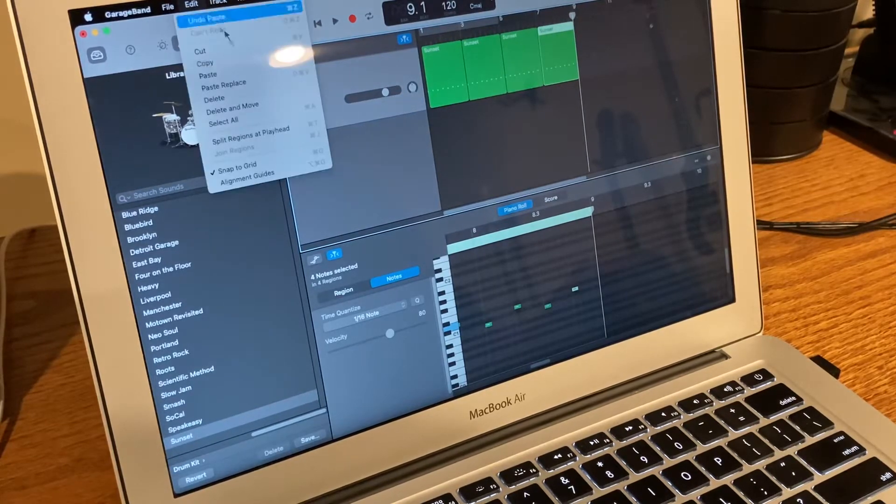
{"action": "mouse_move", "coordinate": [247, 127]}
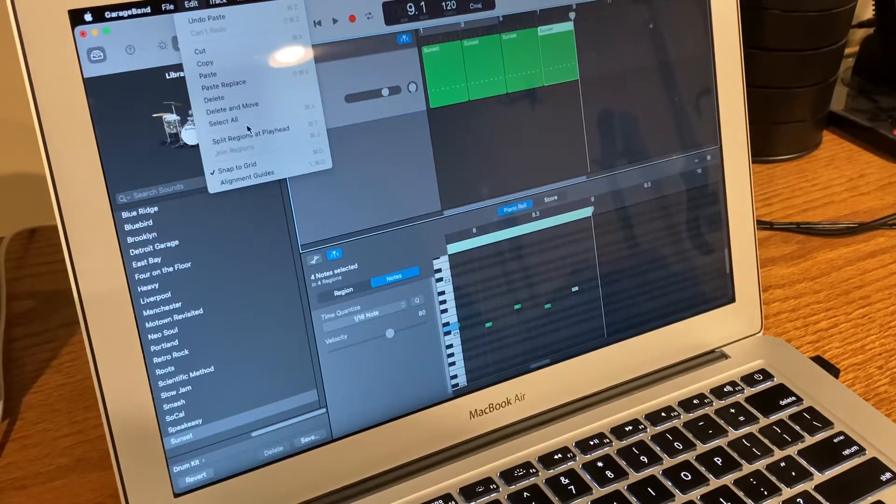
{"action": "mouse_move", "coordinate": [200, 51]}
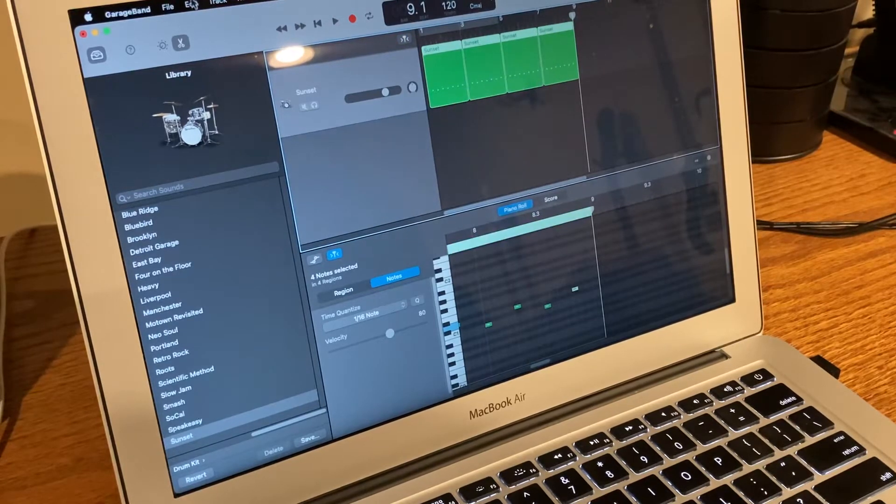
{"action": "left_click", "coordinate": [191, 6]}
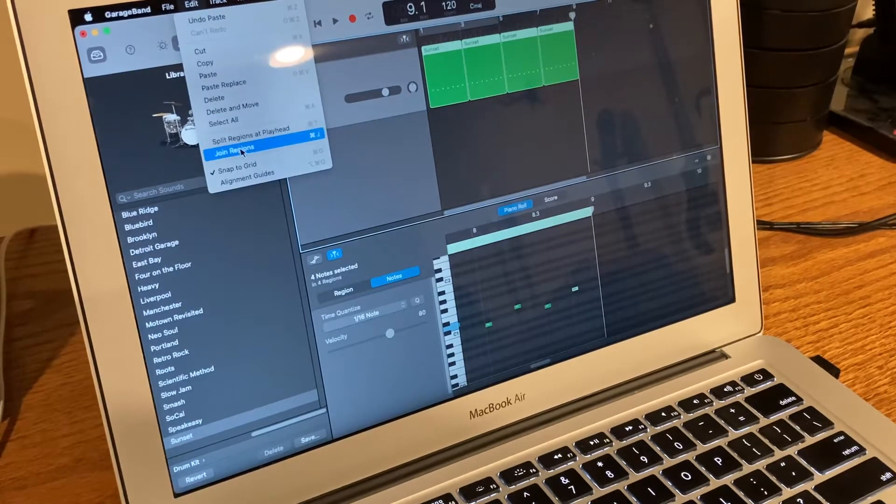
{"action": "left_click", "coordinate": [231, 147]}
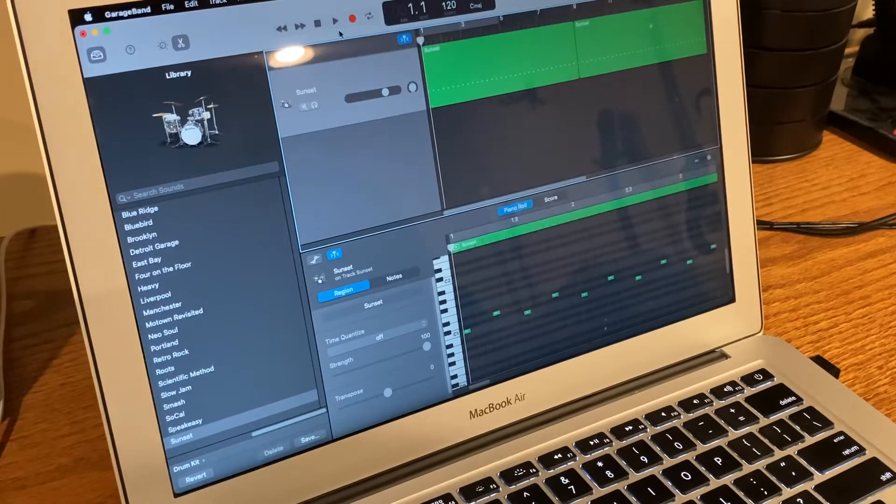
{"action": "left_click", "coordinate": [336, 21]}
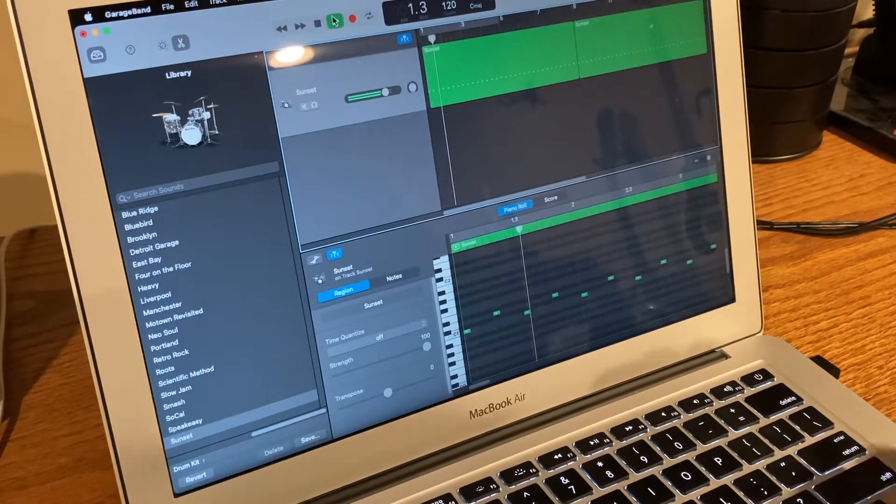
{"action": "left_click", "coordinate": [335, 21]}
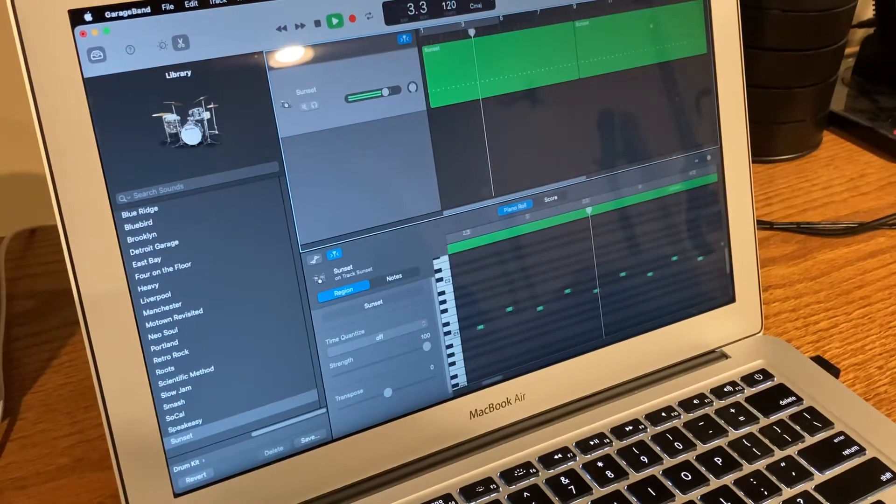
{"action": "left_click", "coordinate": [335, 21]}
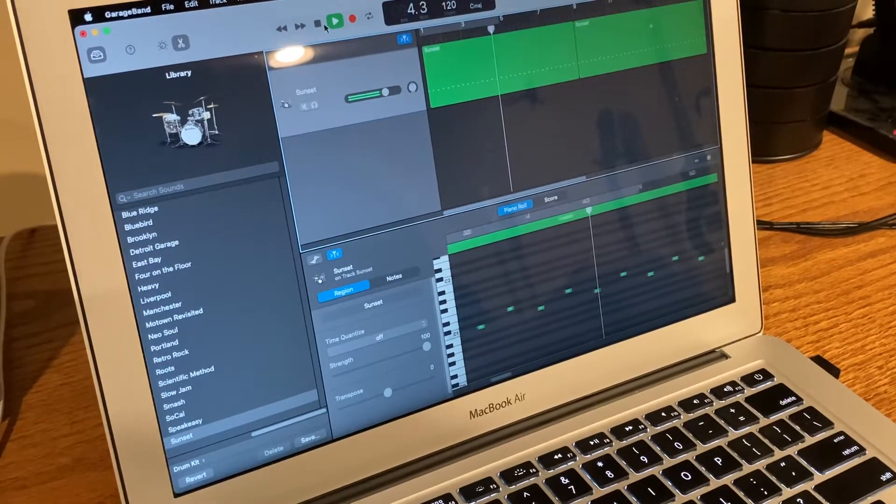
{"action": "left_click", "coordinate": [335, 21]}
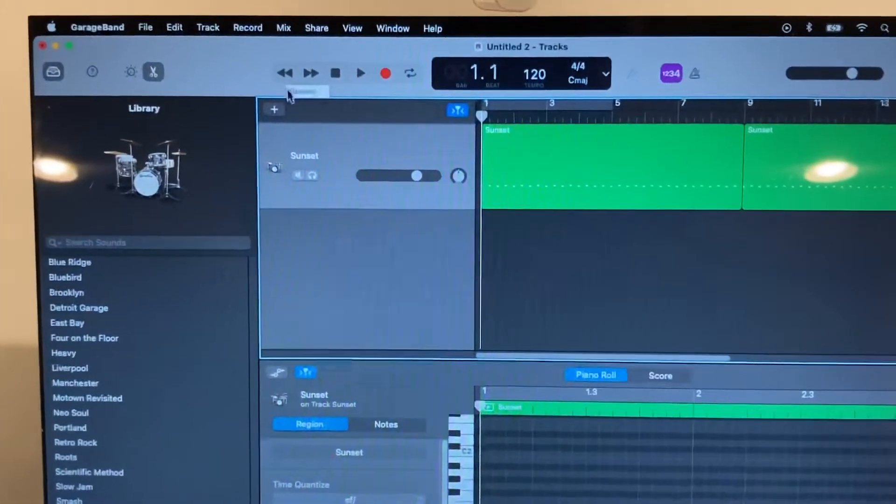
Step: Add a microphone-type audio track for guitar below the Sunset drums
{"action": "left_click", "coordinate": [274, 109]}
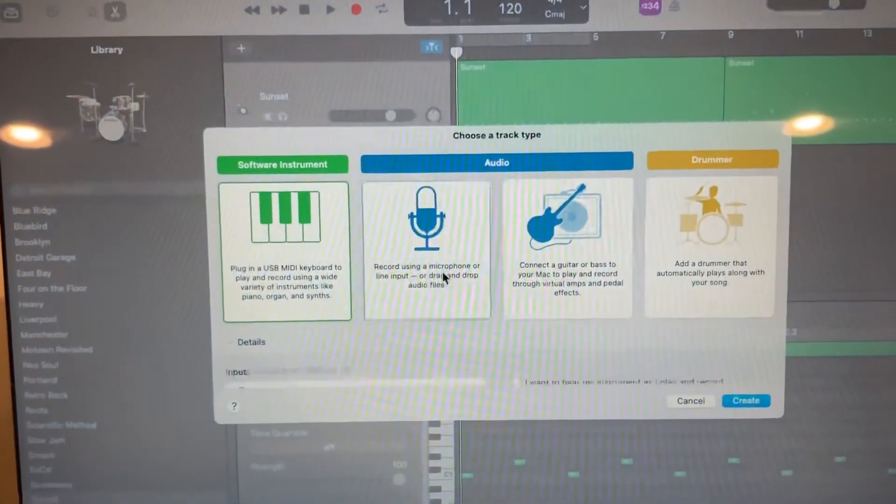
{"action": "left_click", "coordinate": [745, 401]}
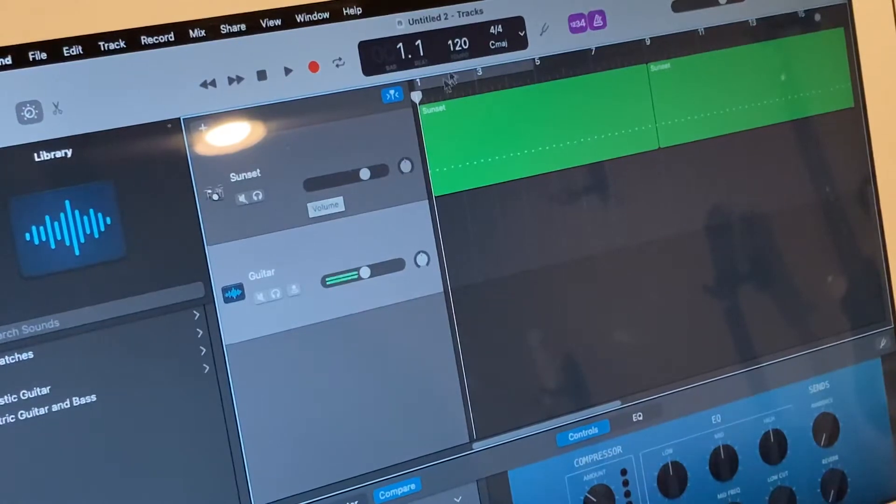
Step: Record the guitar take along with the drums, then return the playhead to bar one
{"action": "left_click", "coordinate": [313, 69]}
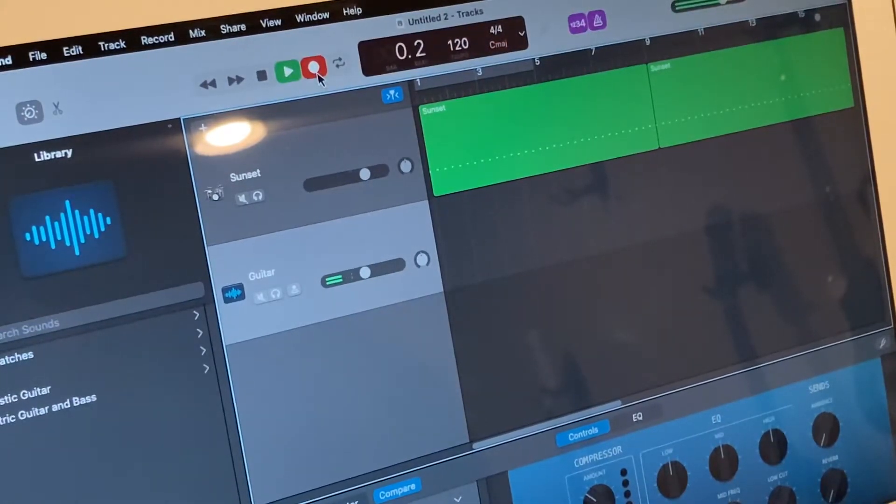
{"action": "left_click", "coordinate": [312, 69]}
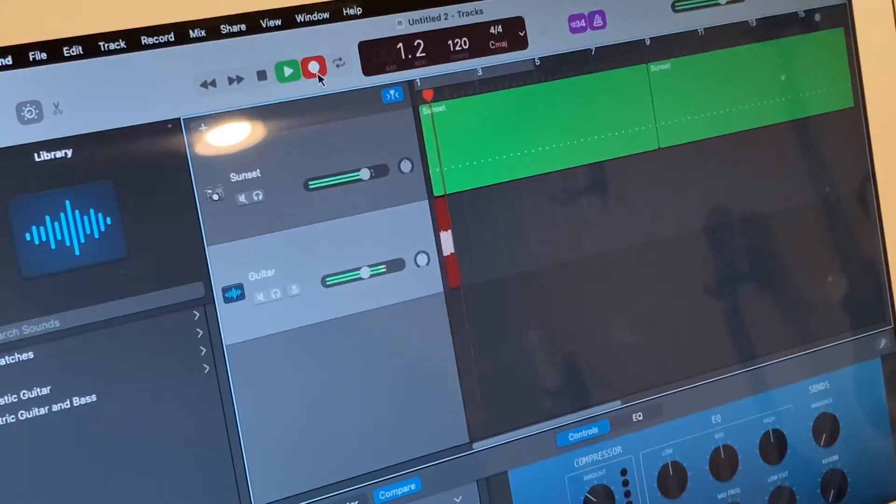
{"action": "left_click", "coordinate": [312, 68]}
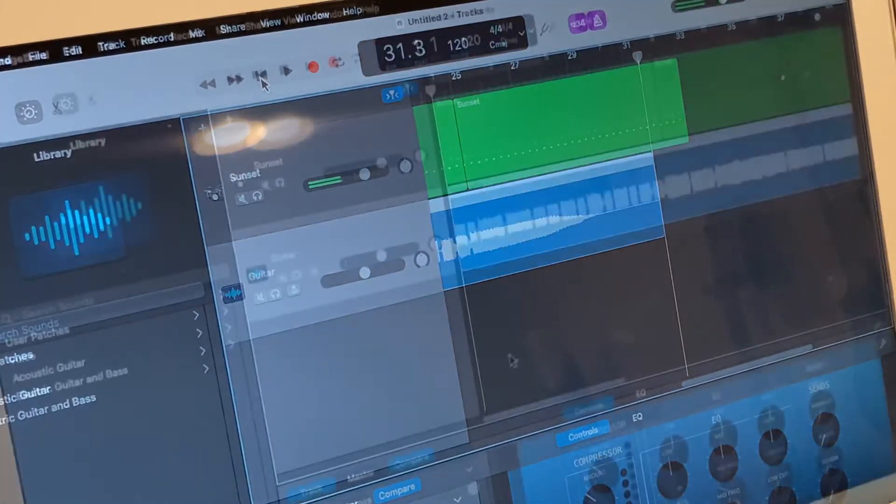
{"action": "left_click", "coordinate": [255, 81]}
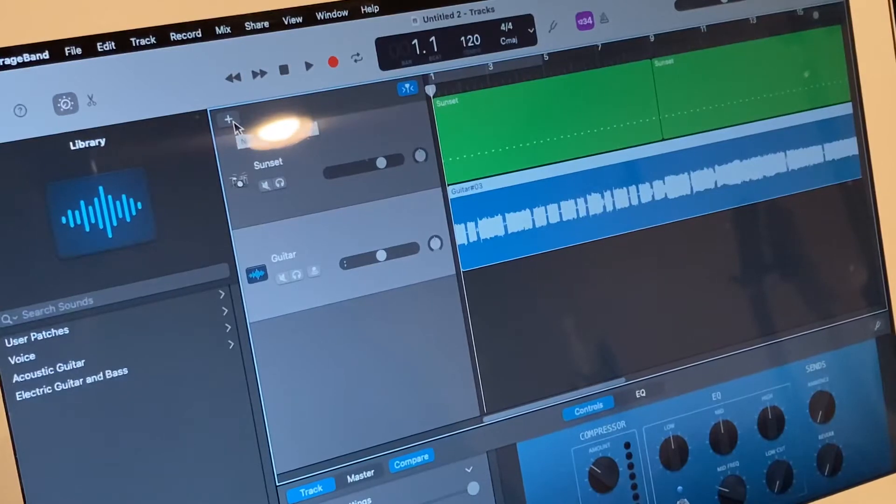
Step: Create another microphone-type audio track, Audio 2, under the Guitar track
{"action": "left_click", "coordinate": [228, 119]}
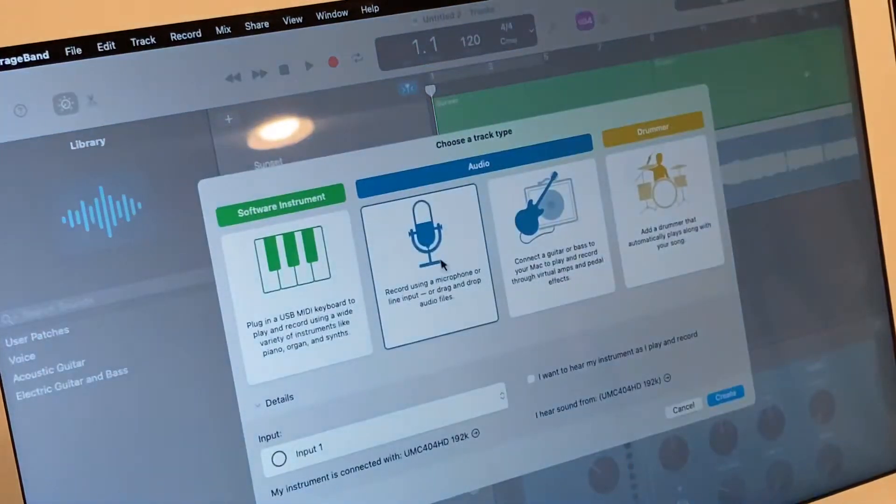
{"action": "left_click", "coordinate": [725, 395]}
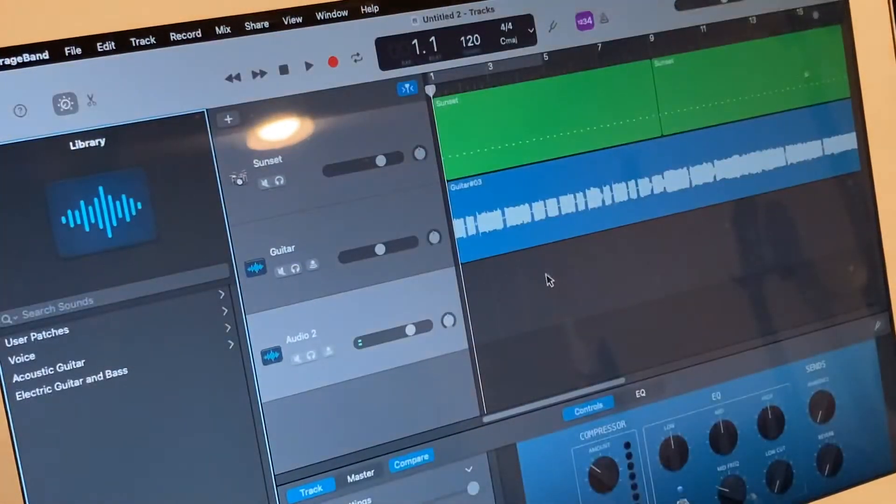
{"action": "mouse_move", "coordinate": [527, 337]}
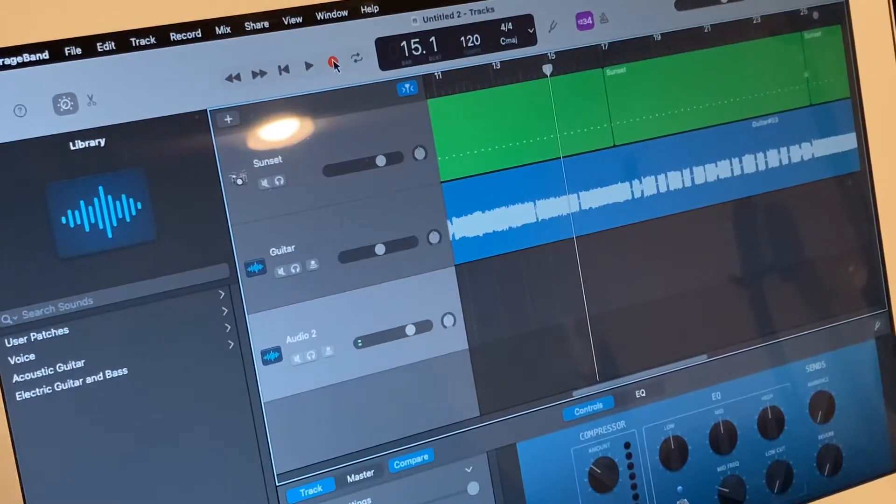
Step: Start recording a take on the Audio 2 track
{"action": "left_click", "coordinate": [333, 63]}
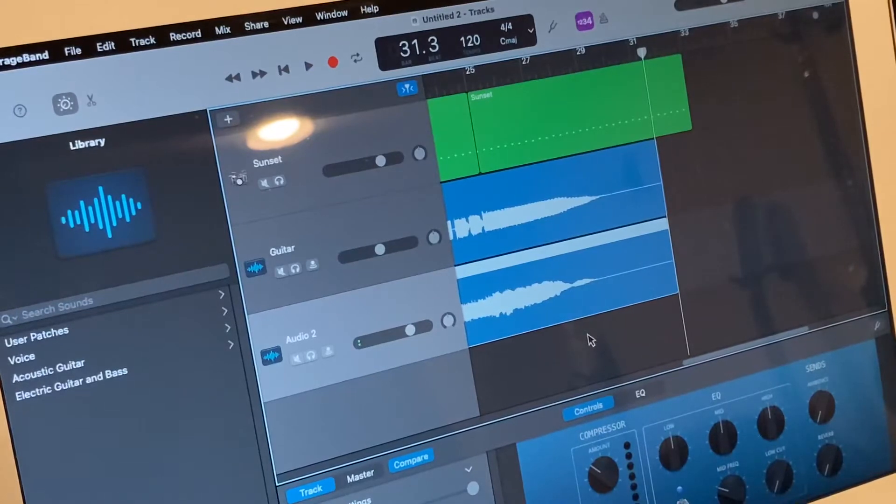
{"action": "mouse_move", "coordinate": [571, 359]}
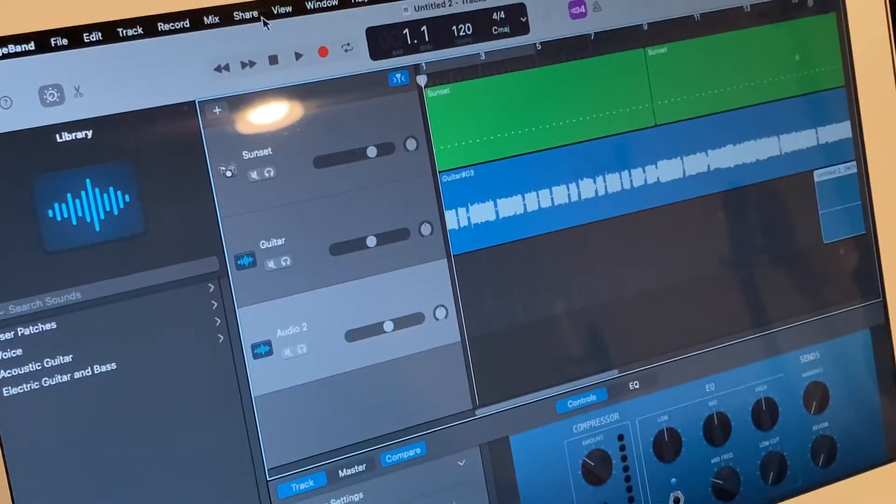
{"action": "left_click", "coordinate": [298, 55]}
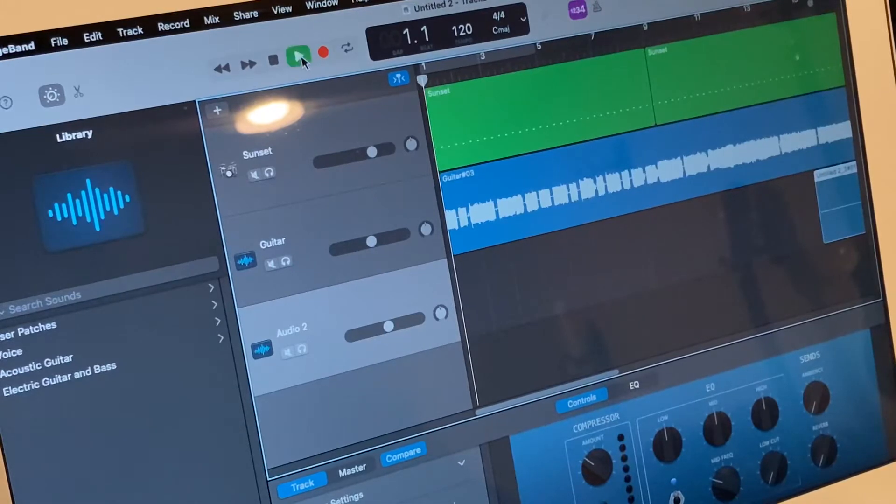
{"action": "left_click", "coordinate": [298, 54]}
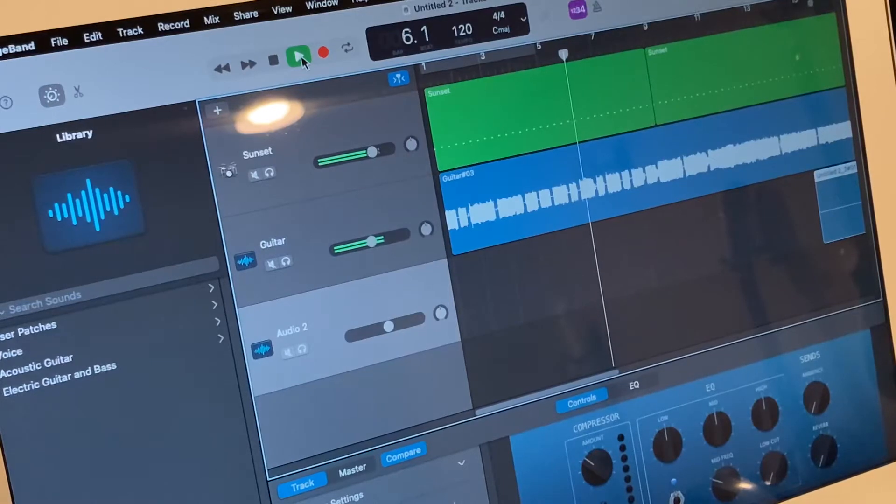
{"action": "left_click", "coordinate": [299, 57]}
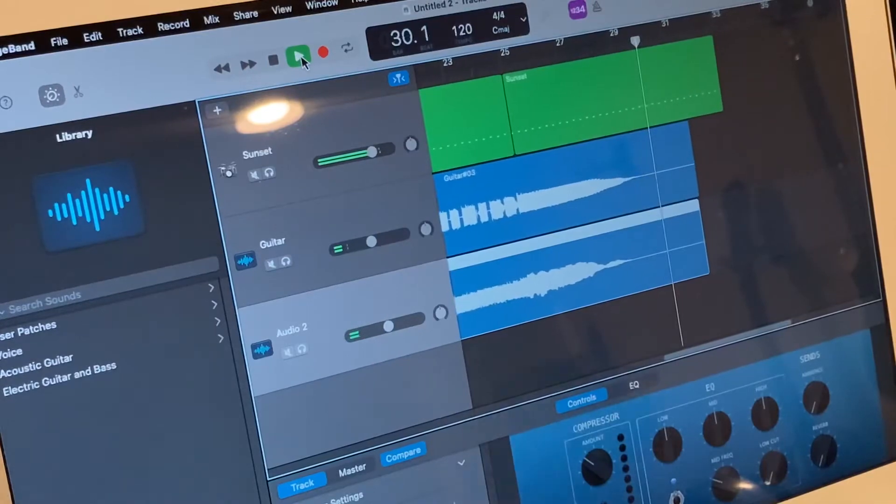
{"action": "left_click", "coordinate": [297, 55]}
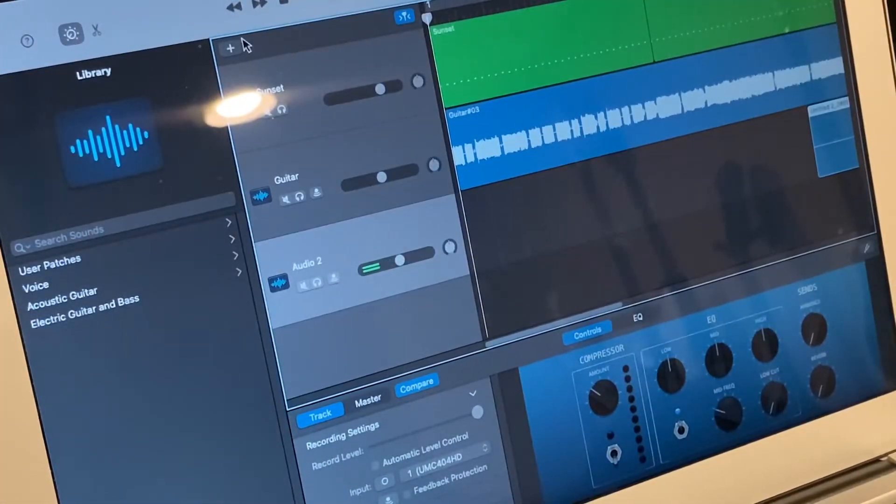
Step: Add a Bass track and record the Bass#01 take from the song start
{"action": "left_click", "coordinate": [230, 48]}
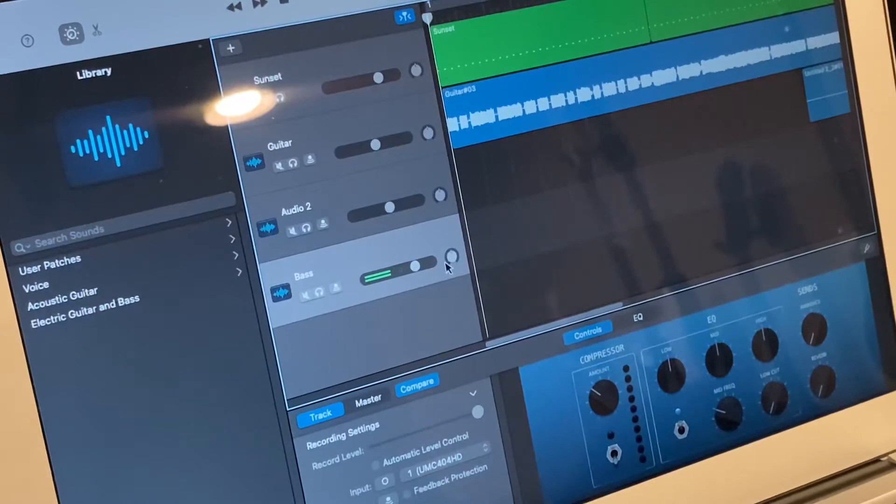
{"action": "mouse_move", "coordinate": [520, 272]}
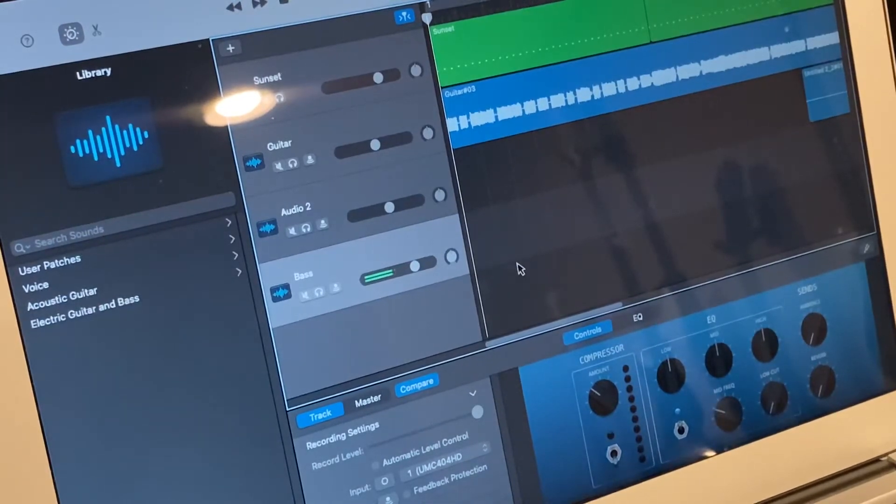
{"action": "left_click_drag", "start_coordinate": [414, 265], "coordinate": [431, 265]}
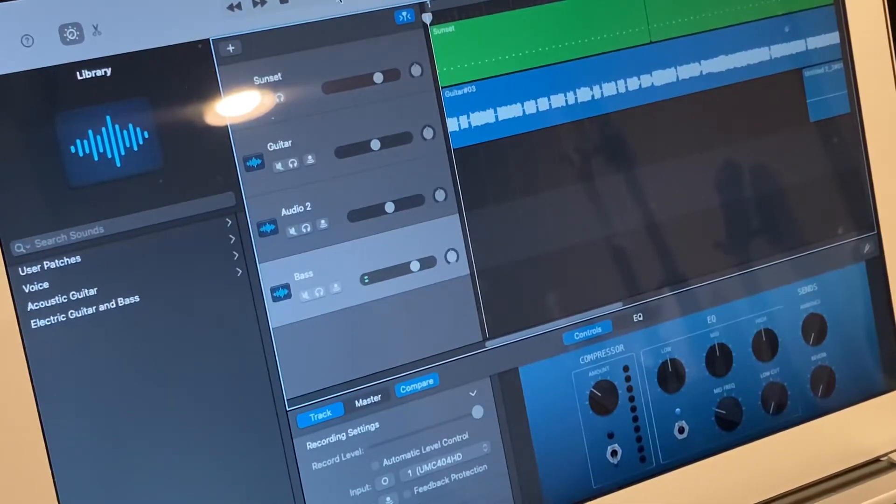
{"action": "left_click", "coordinate": [312, 4]}
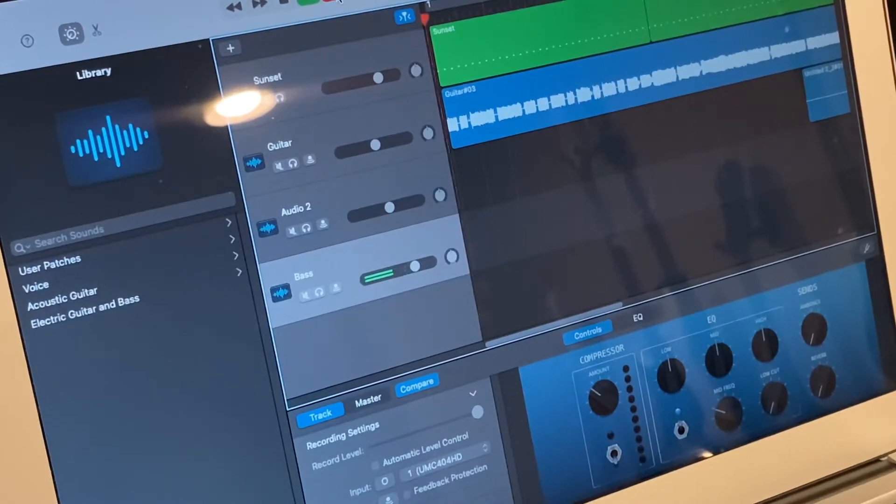
{"action": "left_click", "coordinate": [285, 4]}
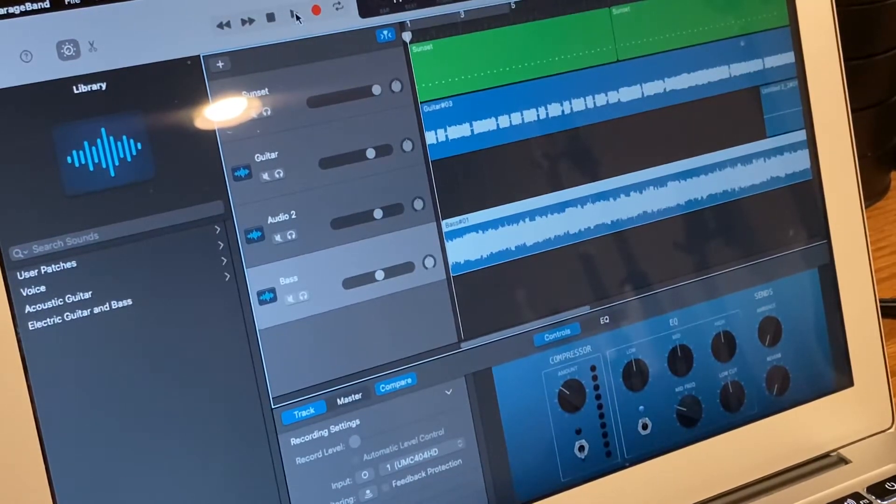
Step: Play back the song with the new bass take, then stop playback
{"action": "left_click", "coordinate": [292, 11]}
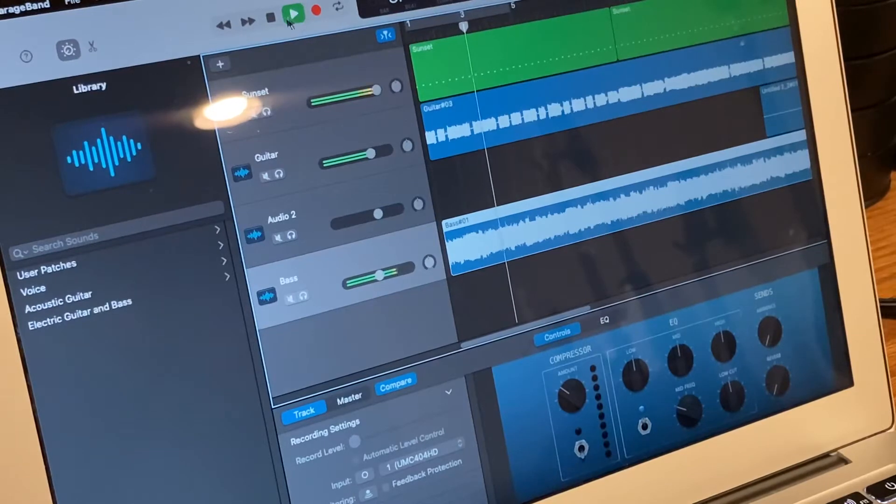
{"action": "left_click", "coordinate": [294, 13]}
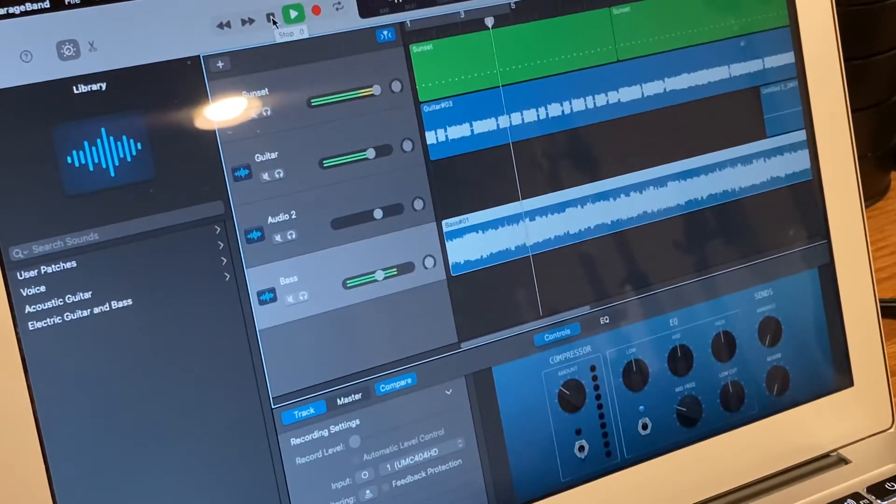
{"action": "left_click", "coordinate": [292, 13]}
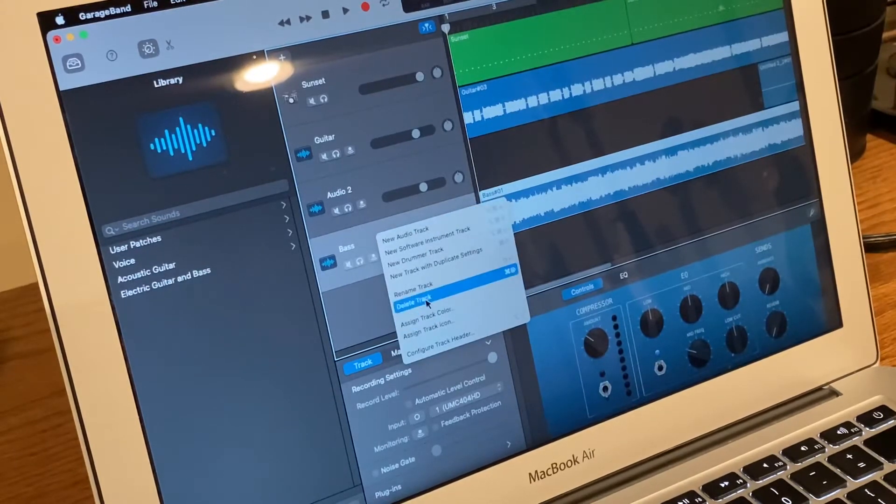
Step: Delete the Bass track with its recorded take, then start adding a new track
{"action": "left_click", "coordinate": [414, 297]}
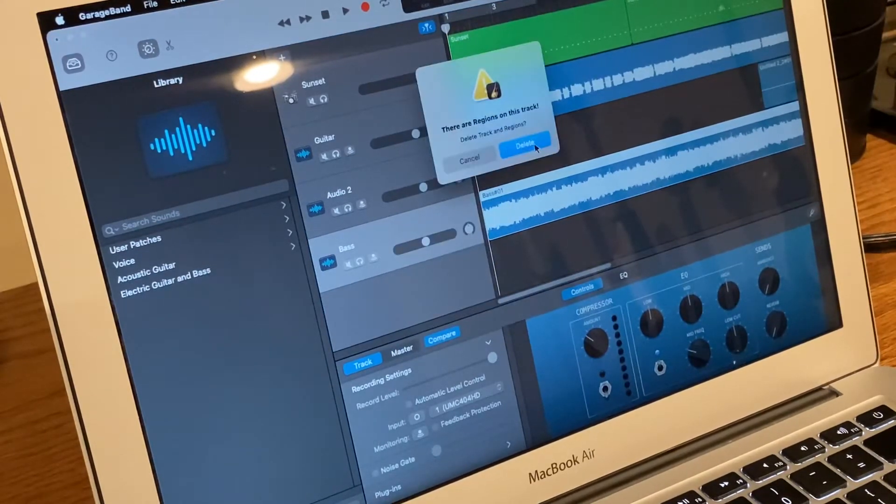
{"action": "left_click", "coordinate": [524, 144]}
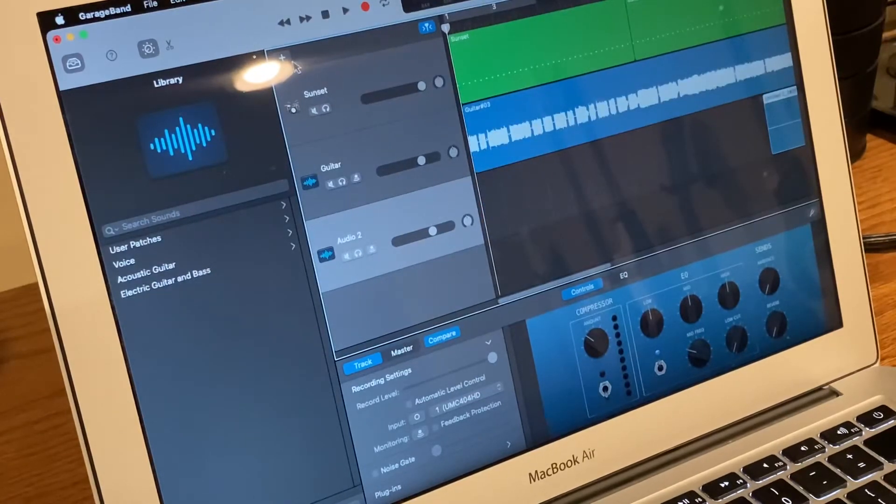
{"action": "left_click", "coordinate": [281, 57]}
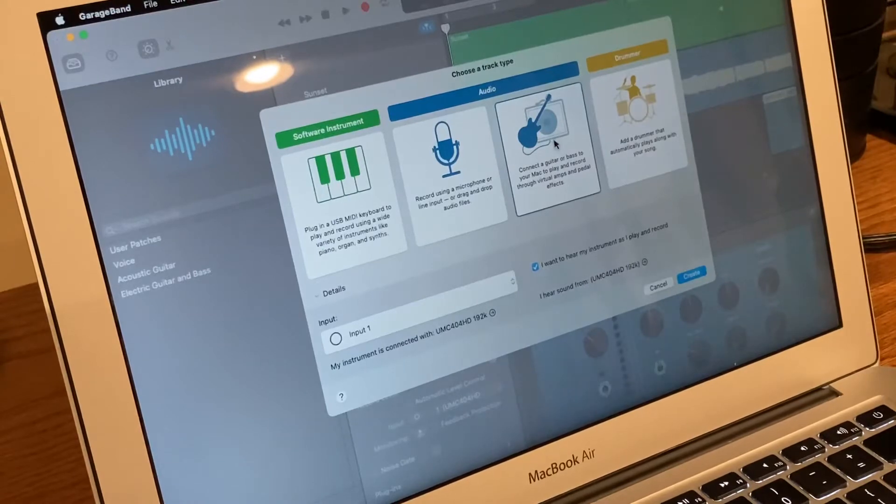
Step: Create a new track using the Hi-Fi DI sound from Electric Guitar and Bass > Clean Bass
{"action": "left_click", "coordinate": [692, 273]}
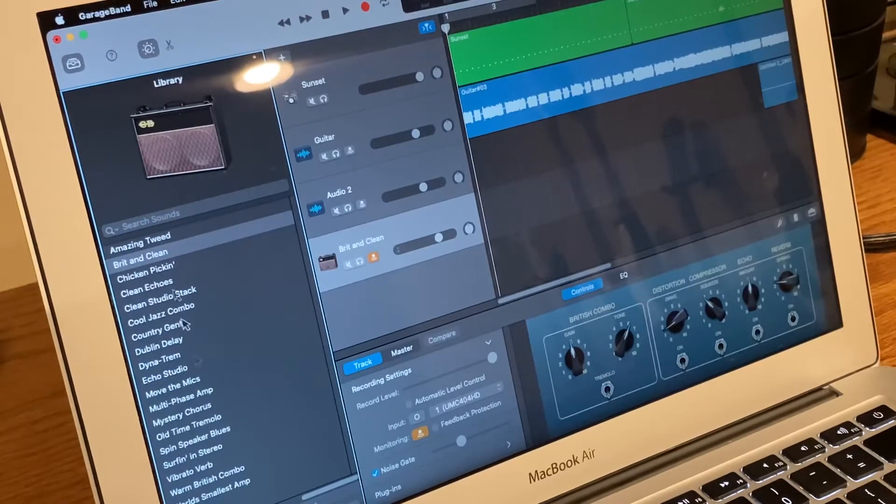
{"action": "mouse_move", "coordinate": [197, 382]}
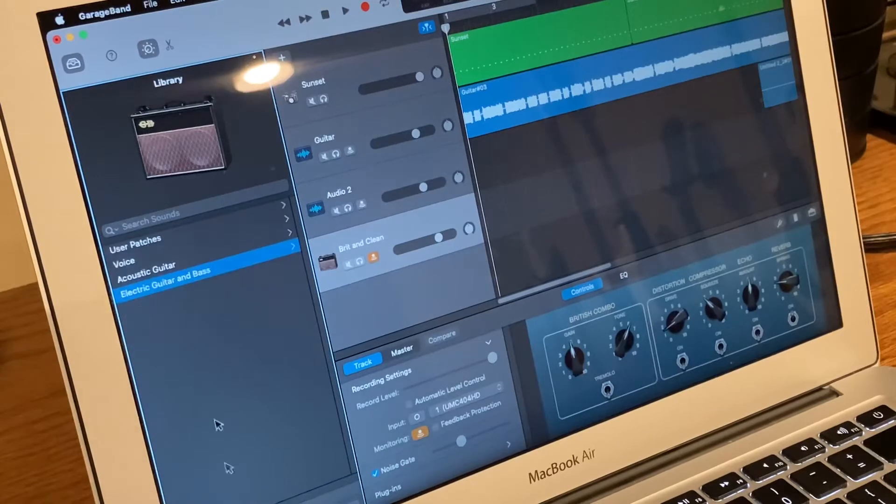
{"action": "left_click", "coordinate": [166, 275]}
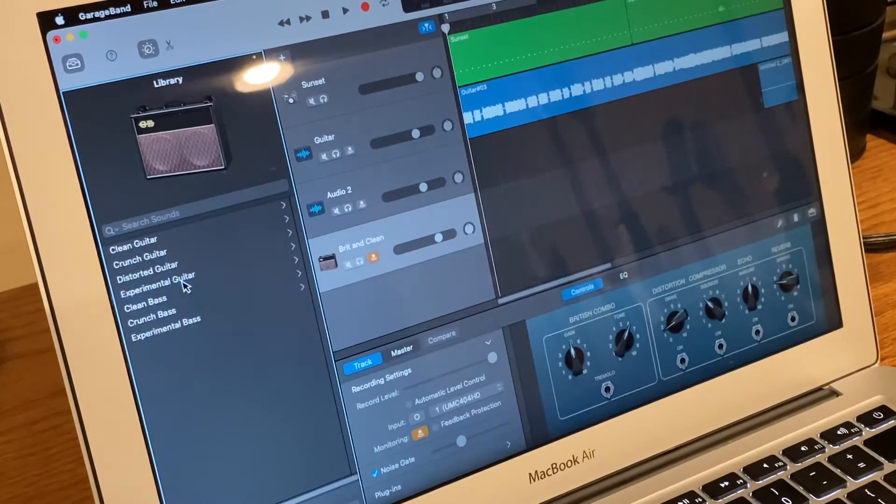
{"action": "left_click", "coordinate": [171, 278]}
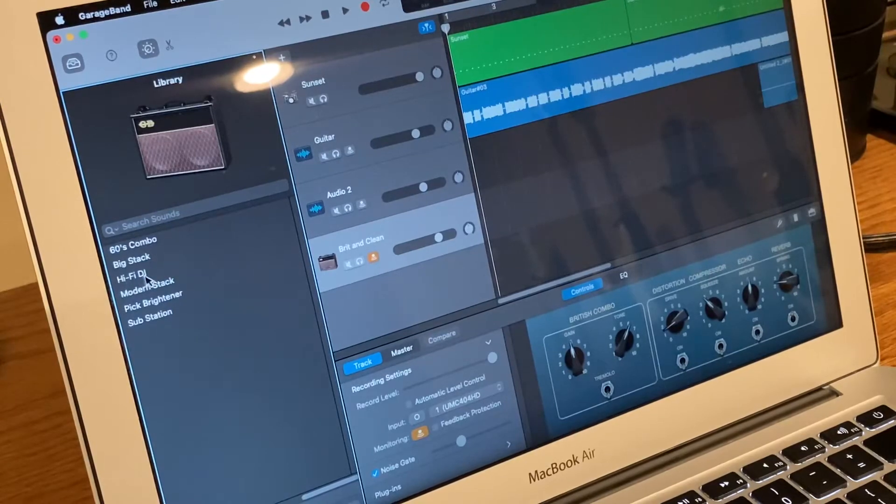
{"action": "left_click", "coordinate": [131, 278]}
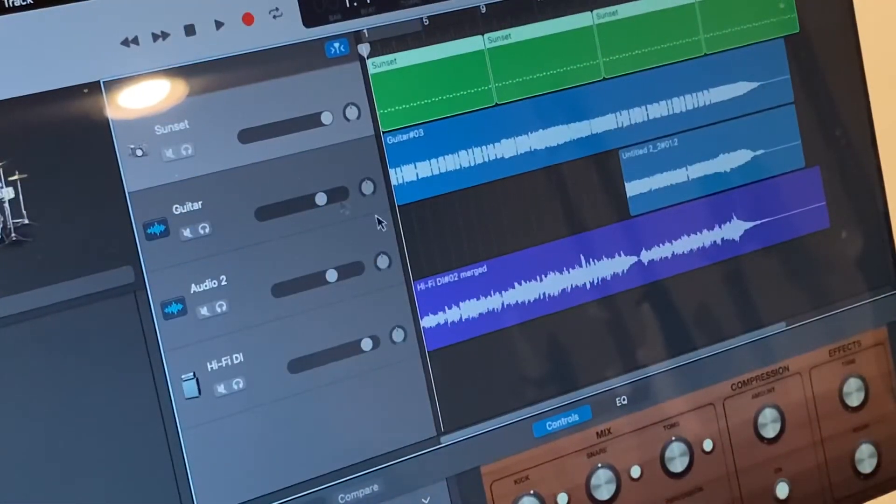
Step: Play the song with the Hi-Fi DI#02 merged bass take, then stop
{"action": "left_click", "coordinate": [219, 23]}
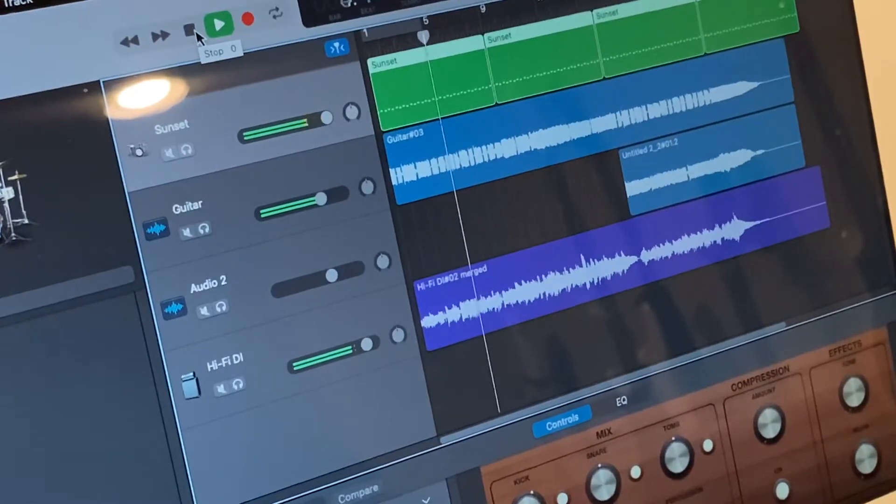
{"action": "left_click", "coordinate": [186, 23]}
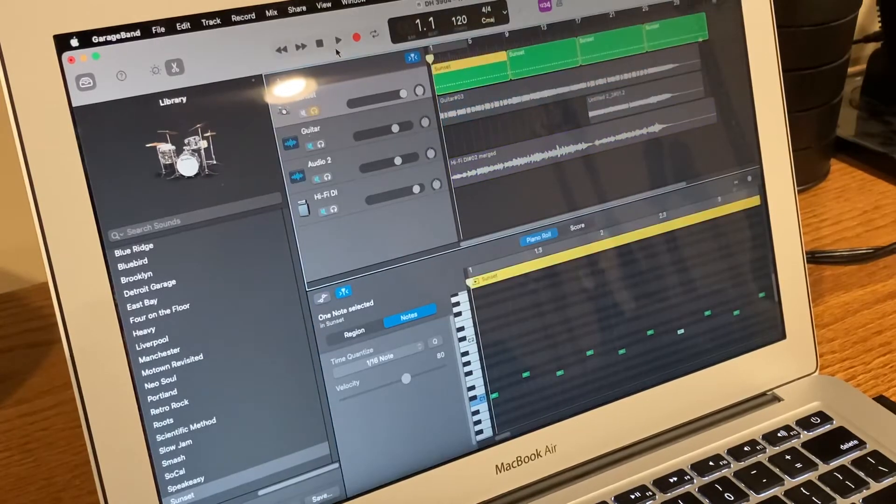
Step: Audition the Sunset drums, then add a note to the pattern via the piano roll menu
{"action": "left_click", "coordinate": [337, 38]}
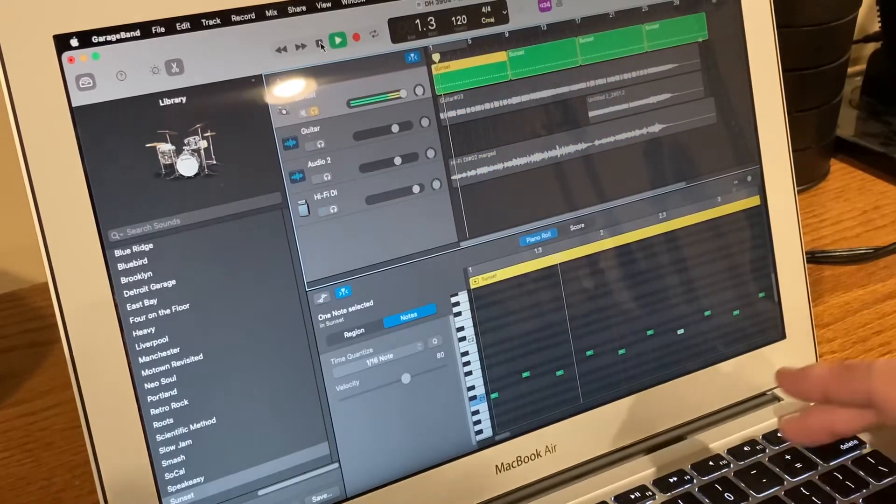
{"action": "left_click", "coordinate": [337, 39]}
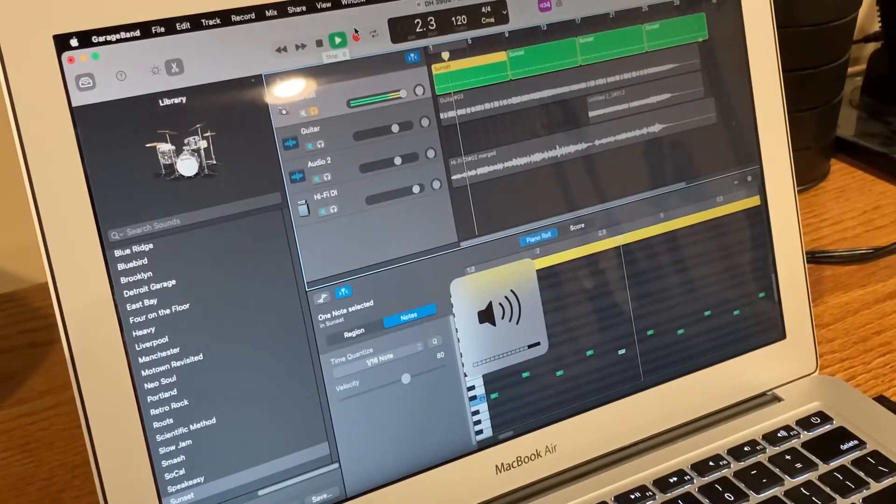
{"action": "left_click", "coordinate": [336, 39]}
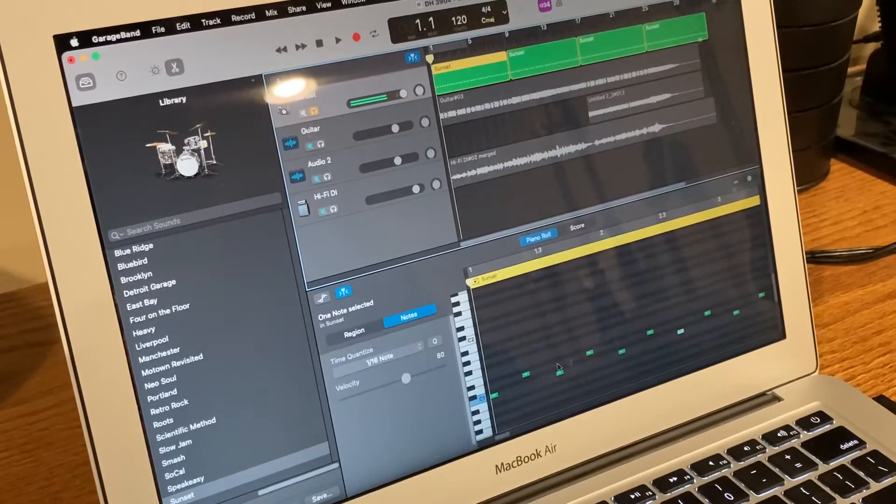
{"action": "right_click", "coordinate": [583, 369]}
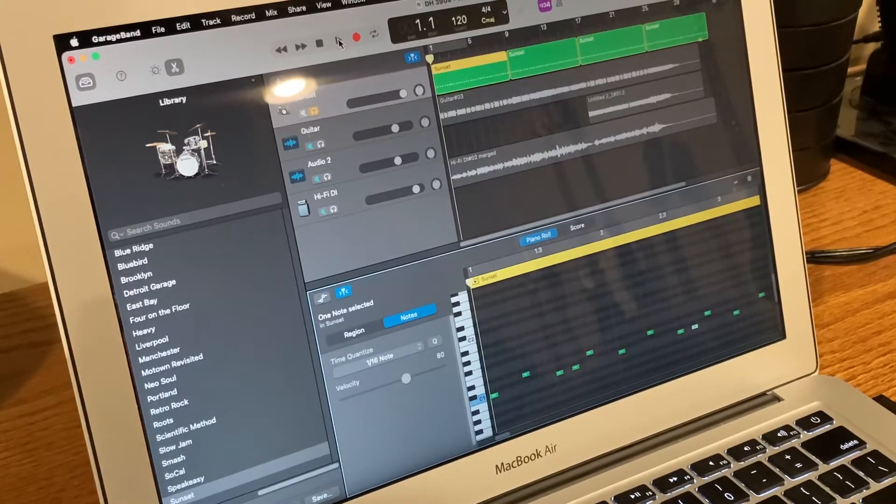
Step: Play back the edited drum pattern and bring up the note editing menu again
{"action": "left_click", "coordinate": [338, 38]}
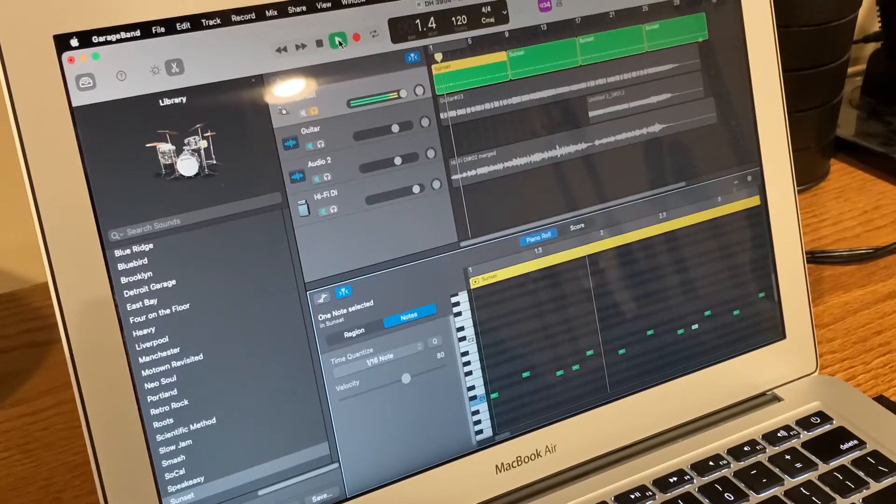
{"action": "left_click", "coordinate": [338, 39]}
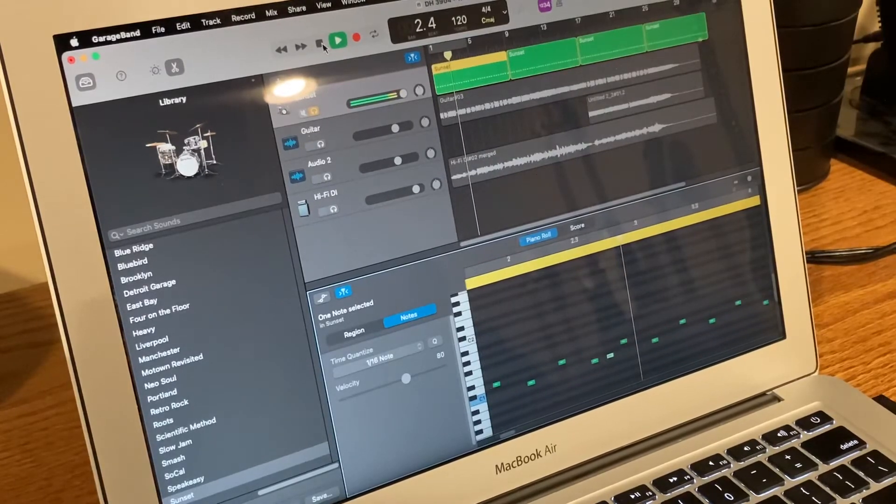
{"action": "left_click", "coordinate": [338, 39]}
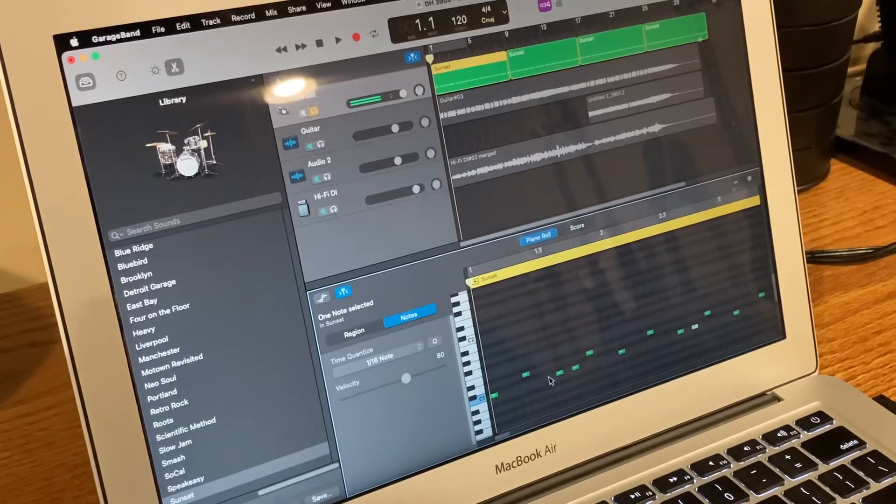
{"action": "right_click", "coordinate": [552, 379]}
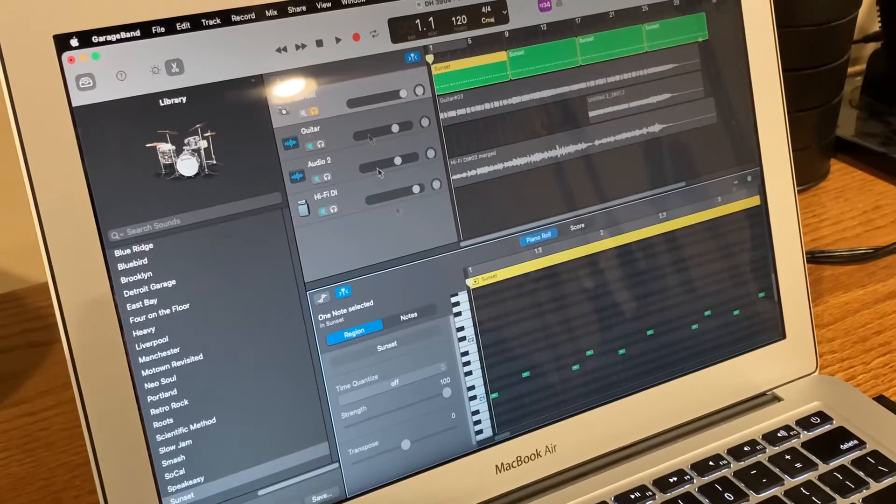
Step: Play the edited Sunset drums alone, then with guitar and Hi-Fi DI bass, stopping at bar one
{"action": "left_click", "coordinate": [338, 39]}
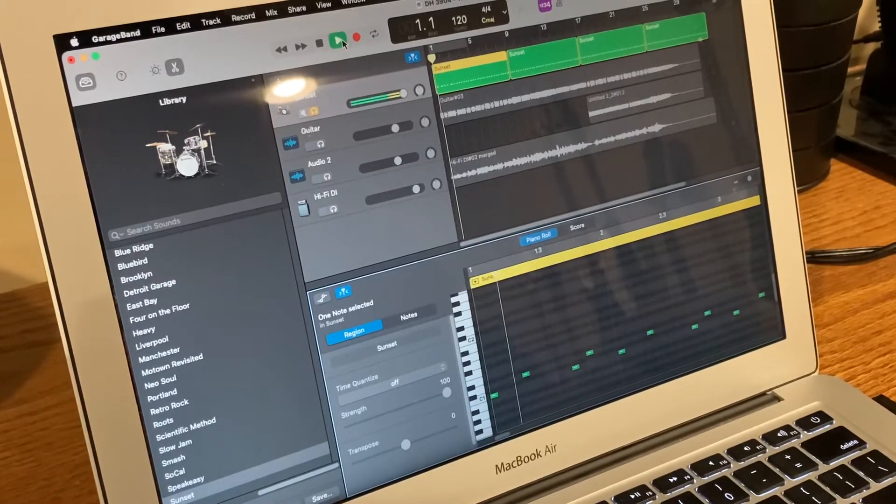
{"action": "left_click", "coordinate": [339, 38]}
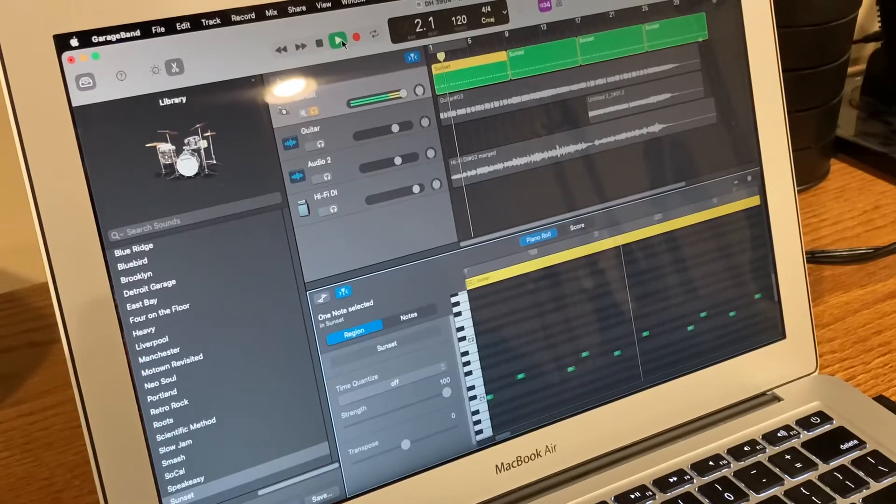
{"action": "left_click", "coordinate": [338, 38]}
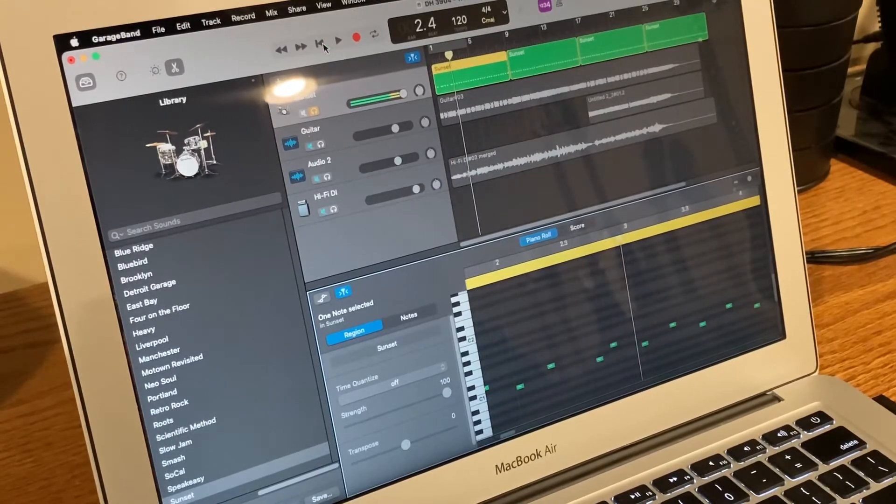
{"action": "left_click", "coordinate": [320, 46]}
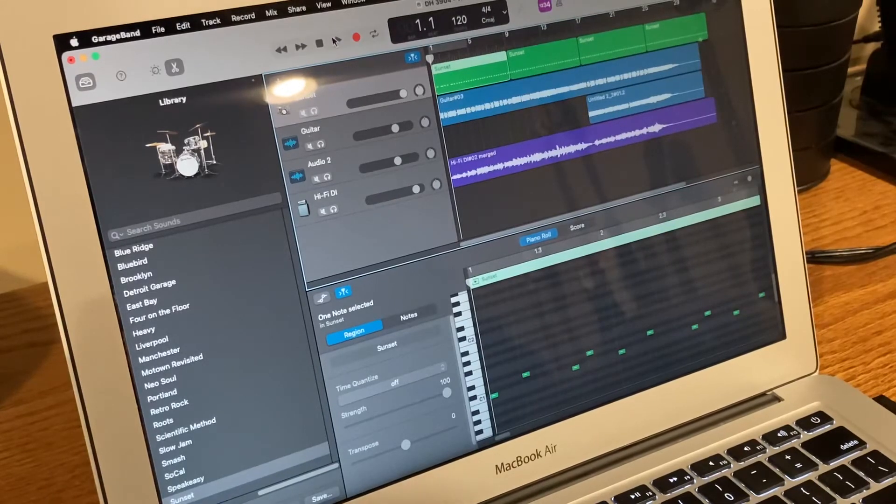
{"action": "left_click", "coordinate": [338, 39]}
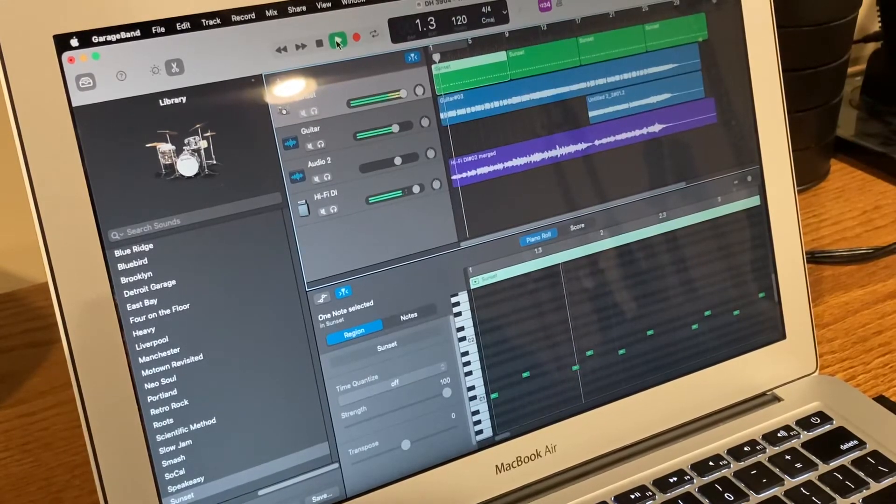
{"action": "left_click", "coordinate": [337, 38]}
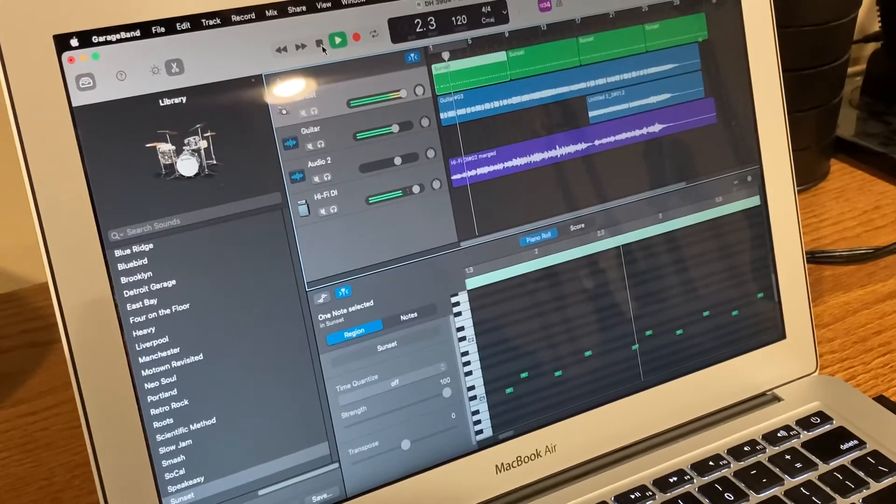
{"action": "left_click", "coordinate": [319, 39]}
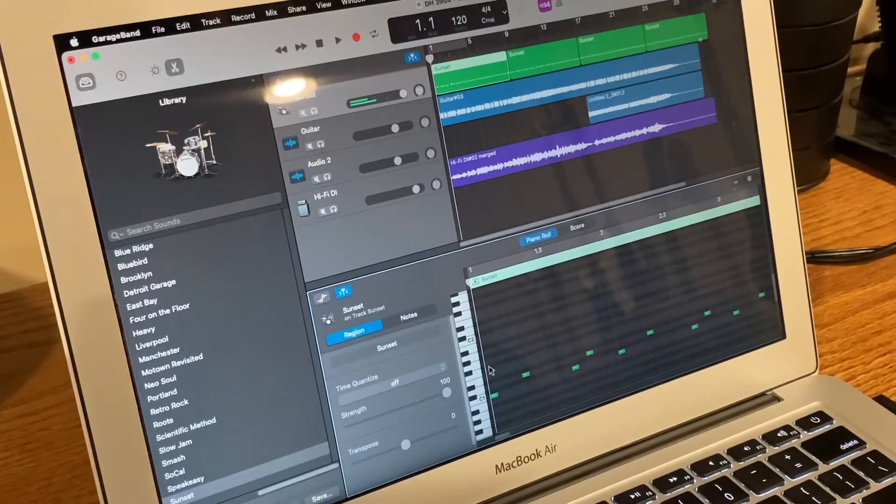
Step: Create two drum notes in the Sunset region's first bar and play them back
{"action": "right_click", "coordinate": [514, 371]}
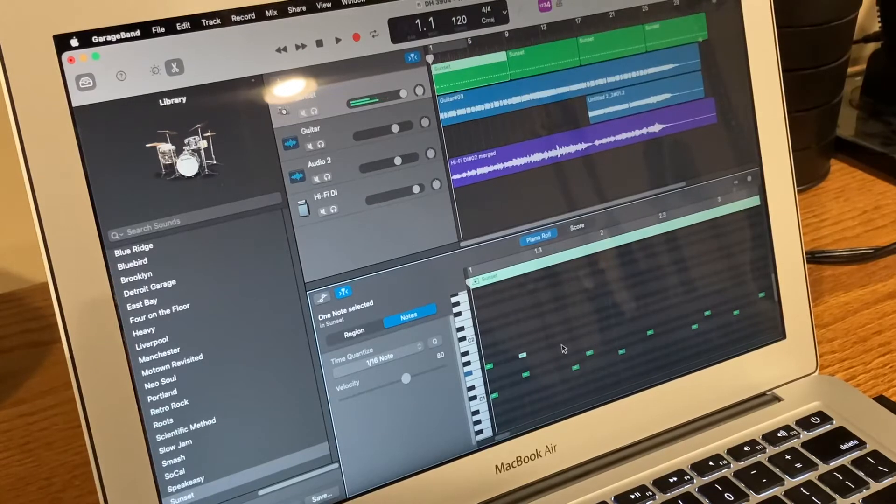
{"action": "right_click", "coordinate": [583, 347]}
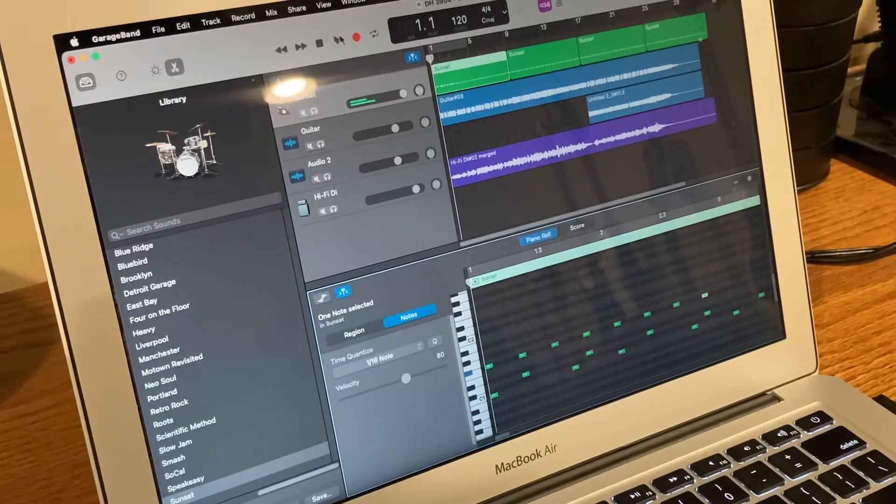
{"action": "left_click", "coordinate": [337, 40]}
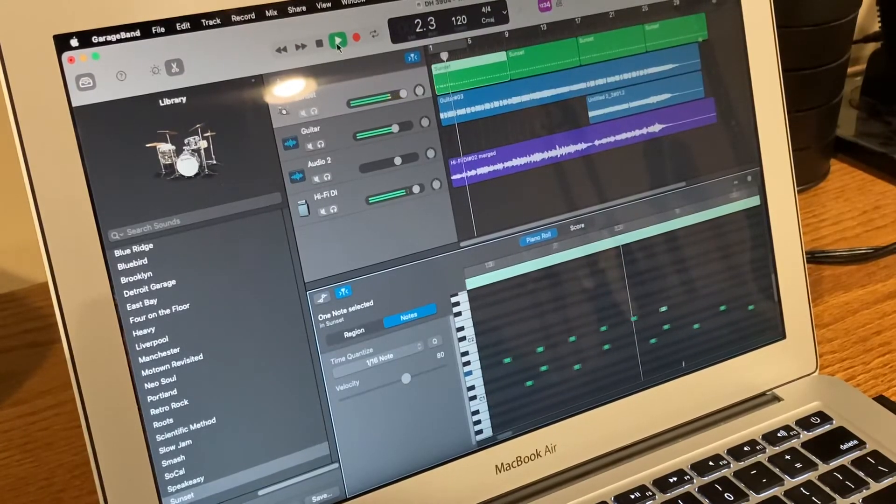
{"action": "left_click", "coordinate": [338, 39]}
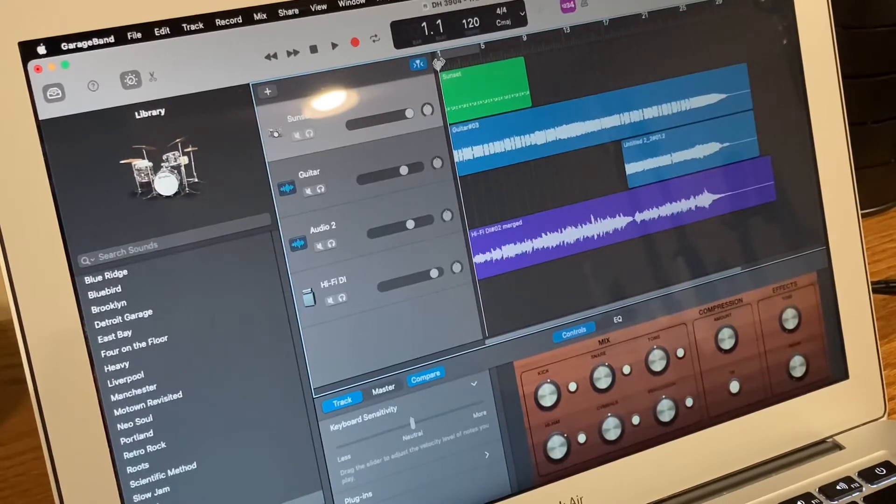
Step: Fill the Sunset drum lane with repeating regions, then play the song from the start
{"action": "left_click", "coordinate": [522, 52]}
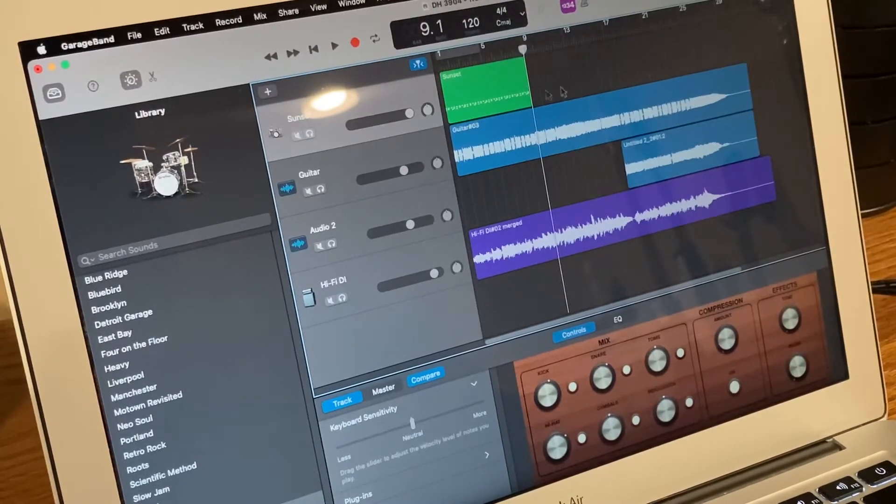
{"action": "right_click", "coordinate": [563, 92]}
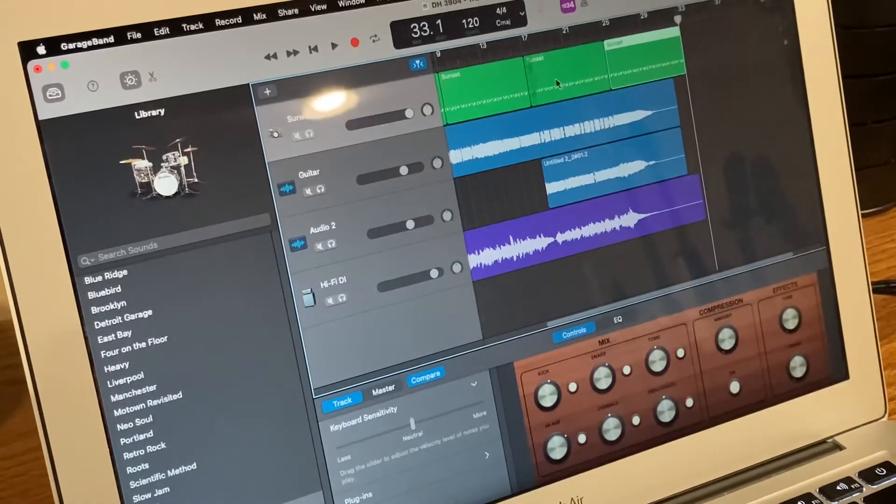
{"action": "left_click", "coordinate": [314, 48]}
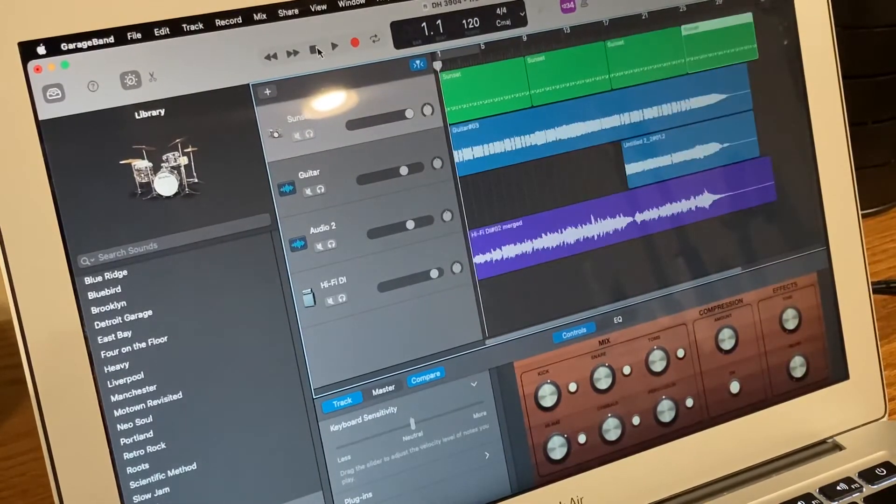
{"action": "left_click", "coordinate": [335, 45]}
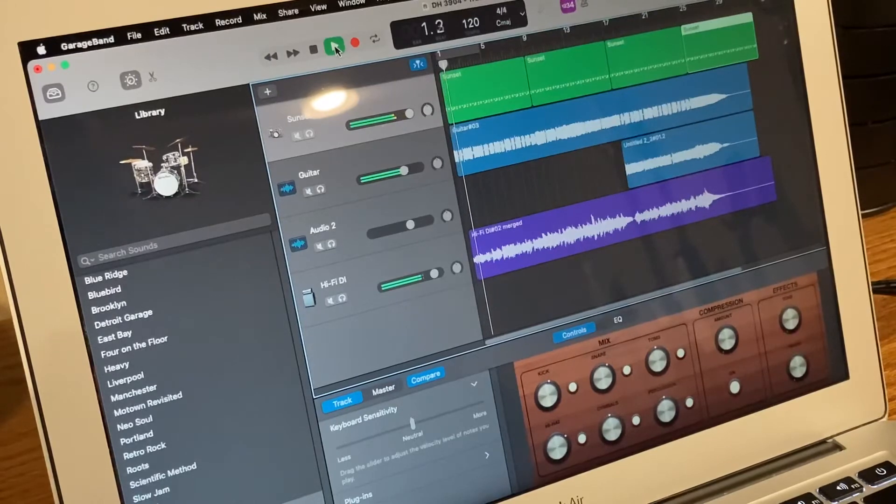
{"action": "left_click", "coordinate": [335, 45]}
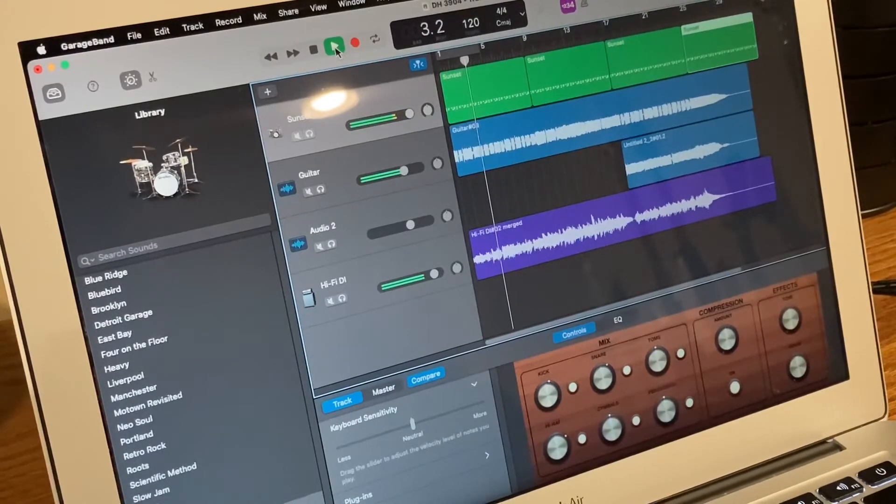
{"action": "left_click", "coordinate": [334, 48]}
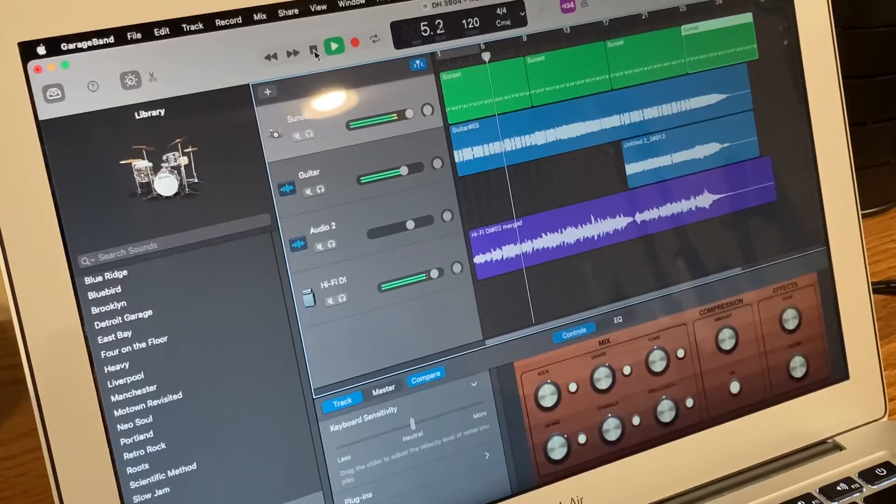
{"action": "left_click", "coordinate": [333, 45]}
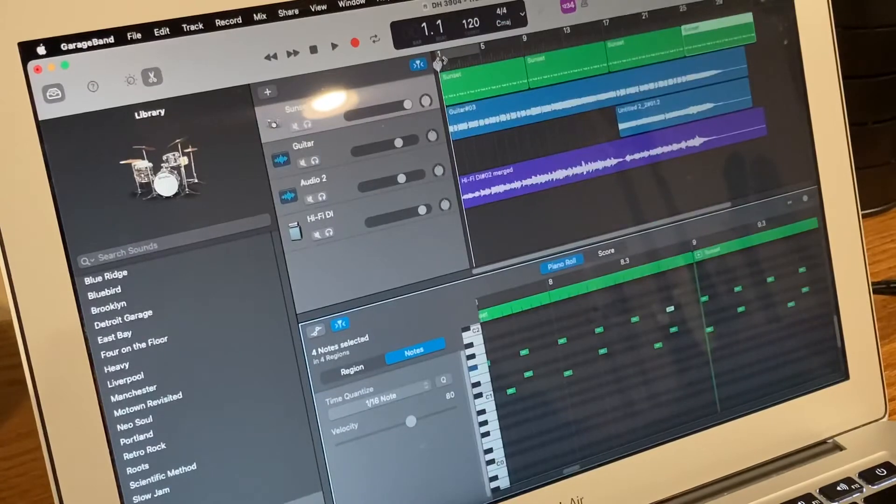
Step: Play the repeated Sunset drum notes to review the passage around measure 9
{"action": "left_click", "coordinate": [334, 48]}
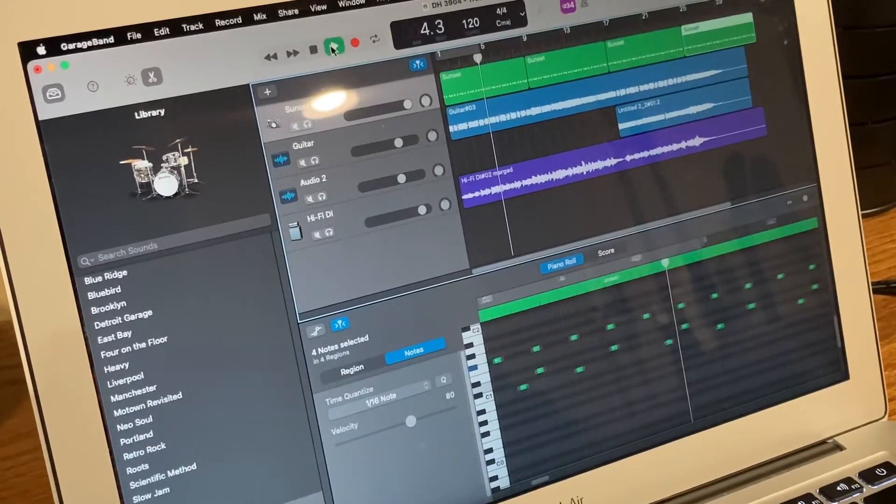
{"action": "left_click", "coordinate": [334, 46]}
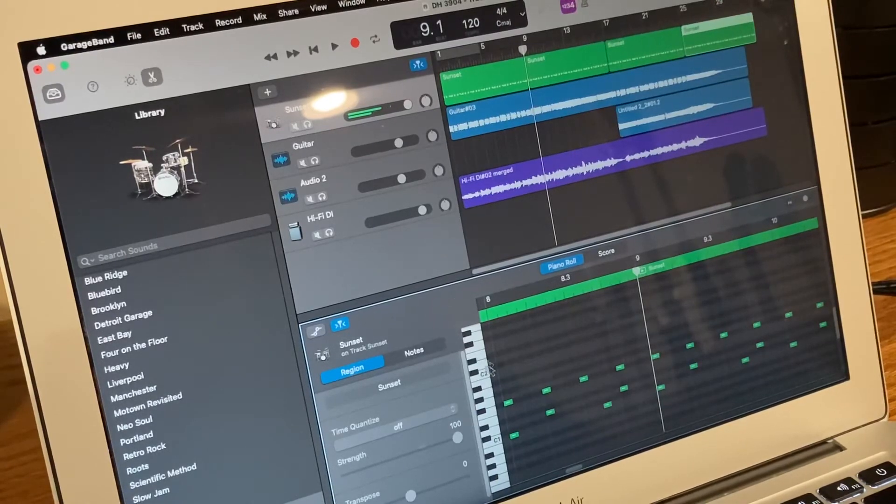
Step: Create a drum note at measure 9 in the Sunset region and play it back
{"action": "right_click", "coordinate": [657, 327]}
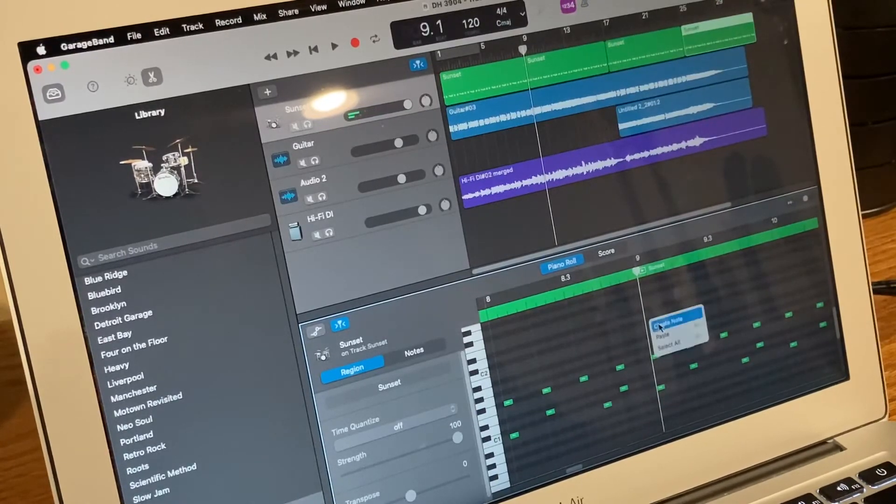
{"action": "left_click", "coordinate": [669, 317]}
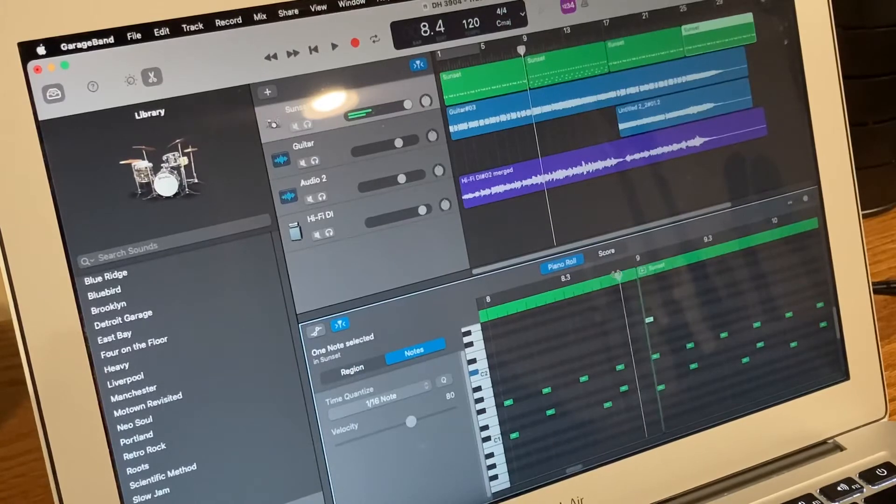
{"action": "left_click", "coordinate": [334, 48]}
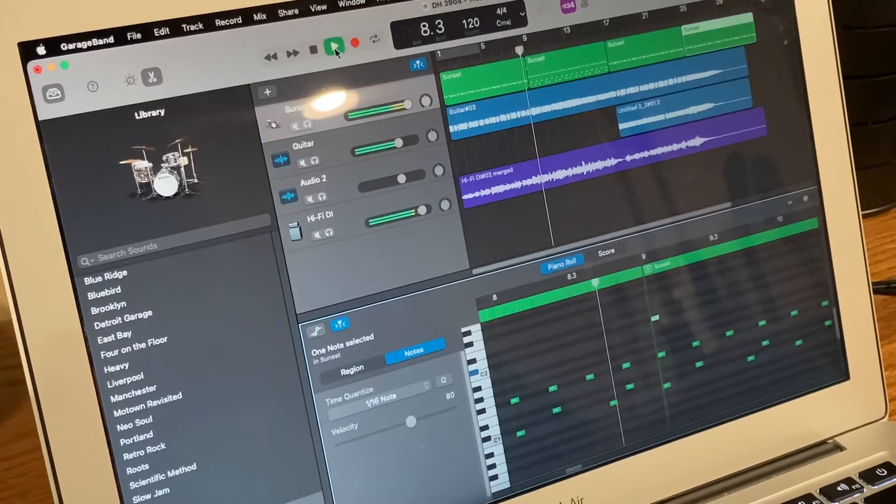
{"action": "left_click", "coordinate": [312, 46]}
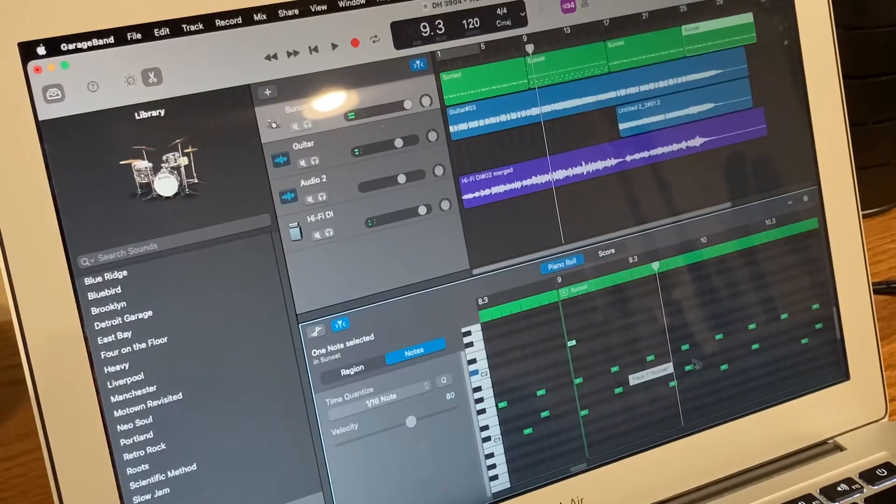
{"action": "mouse_move", "coordinate": [531, 406]}
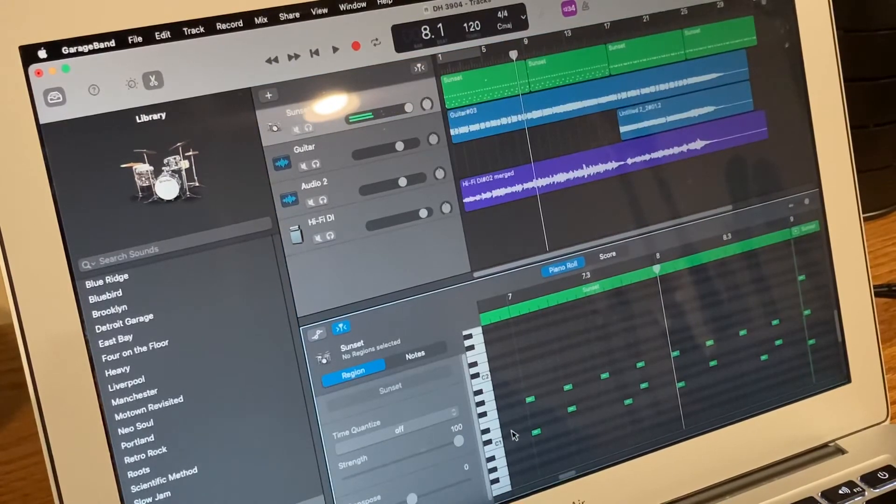
Step: Add a drum hit just before measure 9 and play that passage back
{"action": "left_click", "coordinate": [415, 354]}
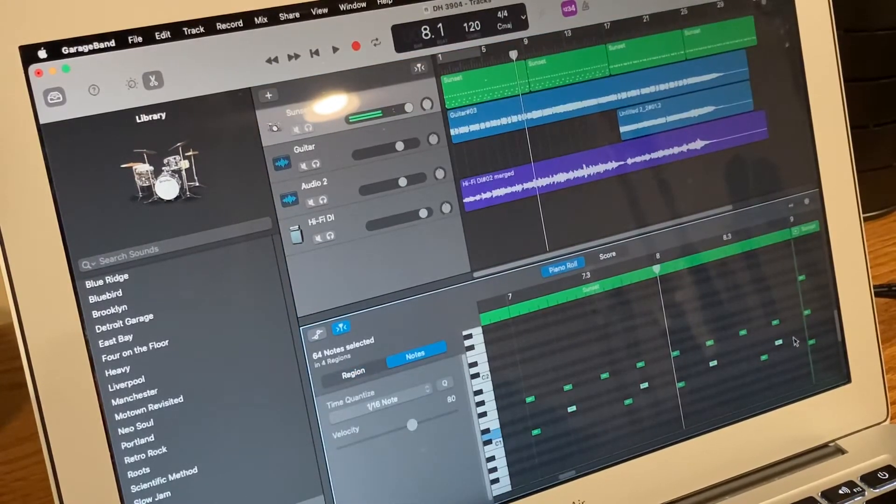
{"action": "left_click", "coordinate": [788, 341]}
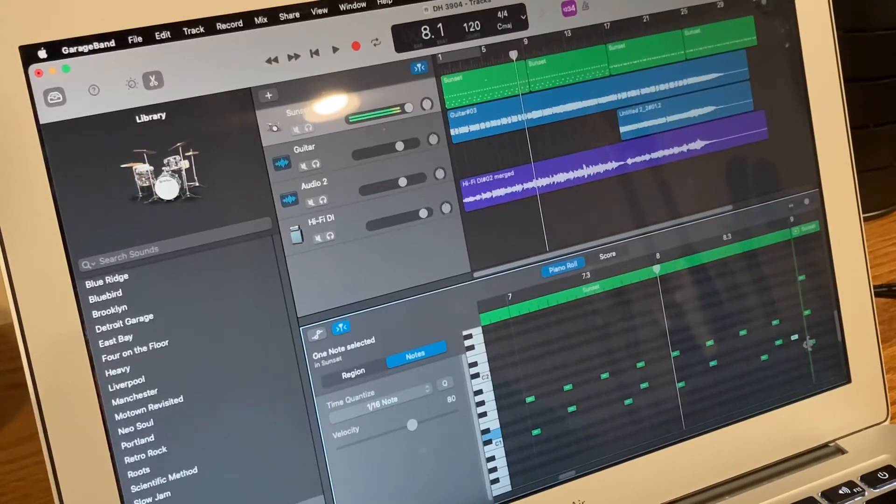
{"action": "right_click", "coordinate": [783, 348]}
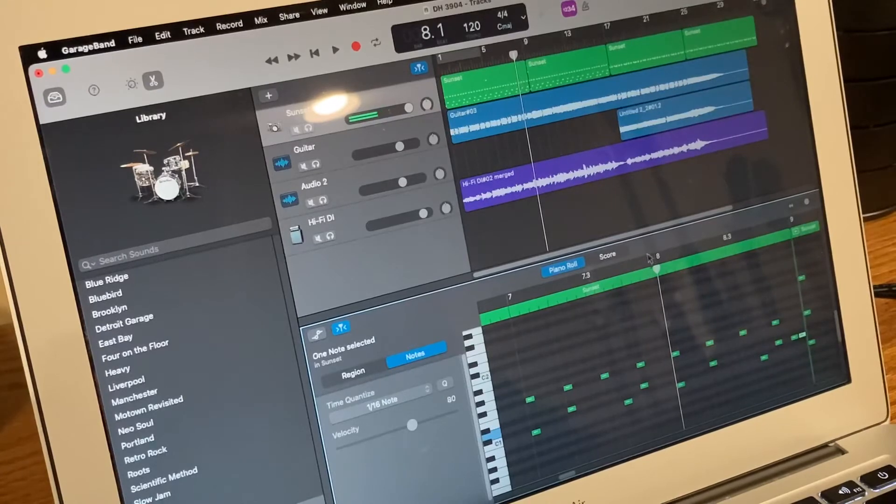
{"action": "left_click", "coordinate": [337, 51]}
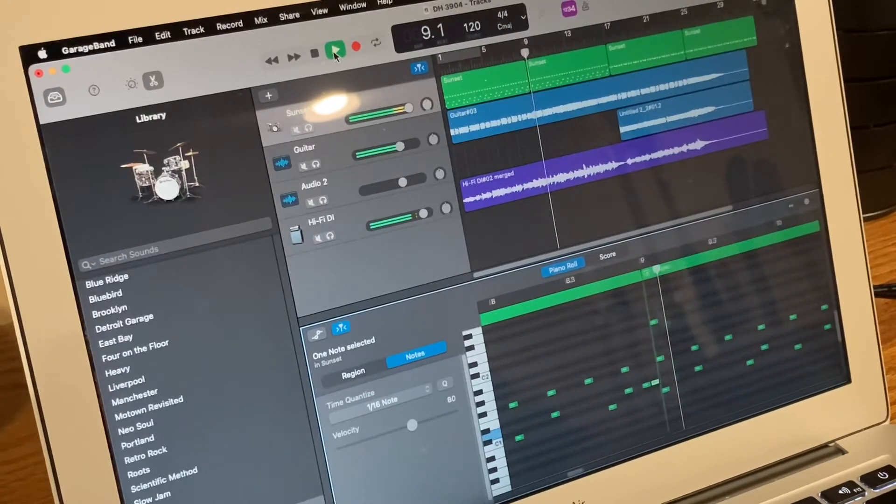
{"action": "left_click", "coordinate": [335, 49]}
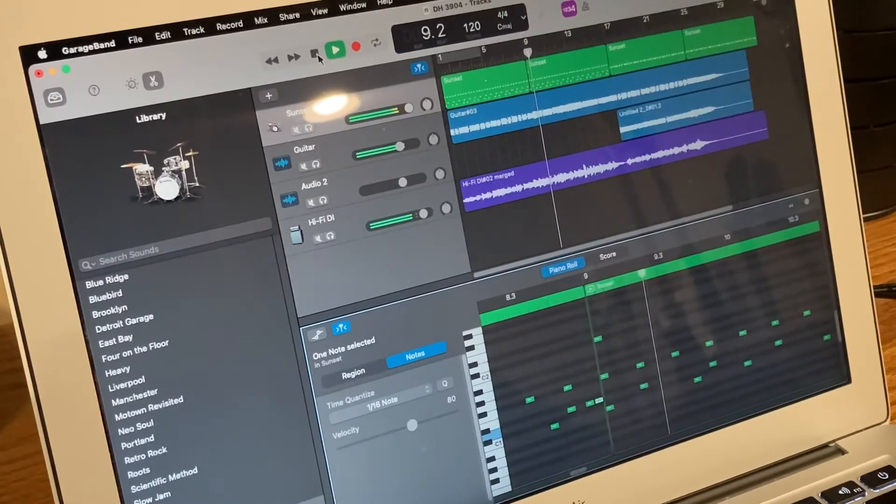
{"action": "left_click", "coordinate": [313, 49]}
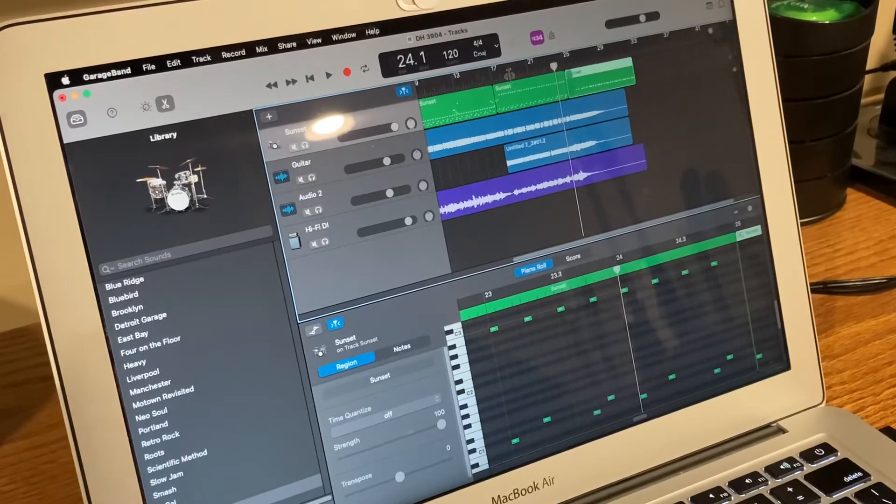
Step: Split the last Sunset drum region at the playhead near measure 27
{"action": "left_click", "coordinate": [329, 74]}
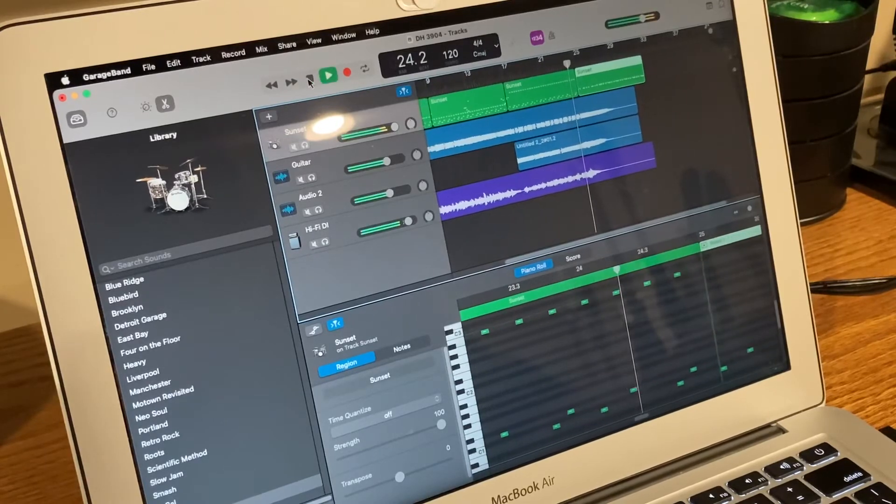
{"action": "left_click", "coordinate": [328, 75]}
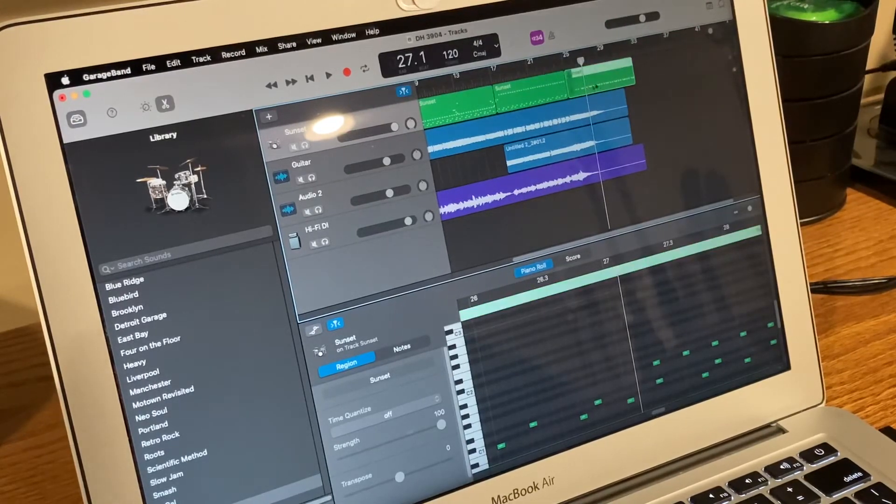
{"action": "right_click", "coordinate": [594, 86]}
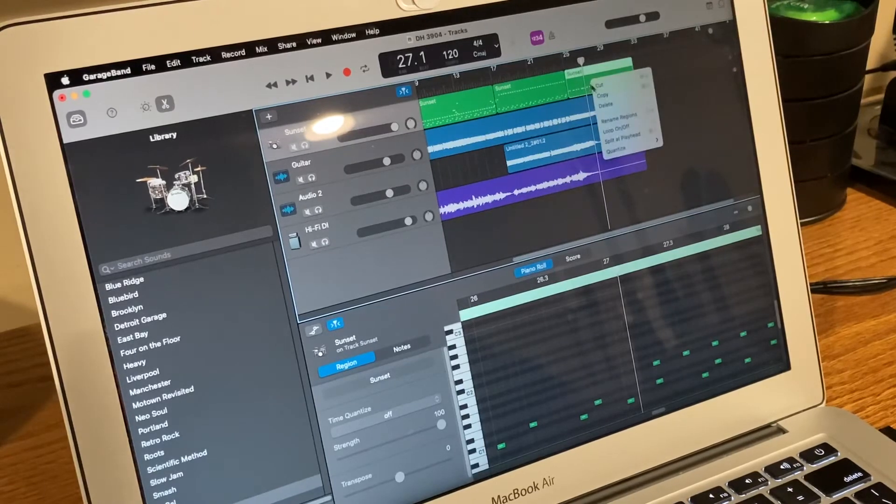
{"action": "left_click", "coordinate": [599, 85]}
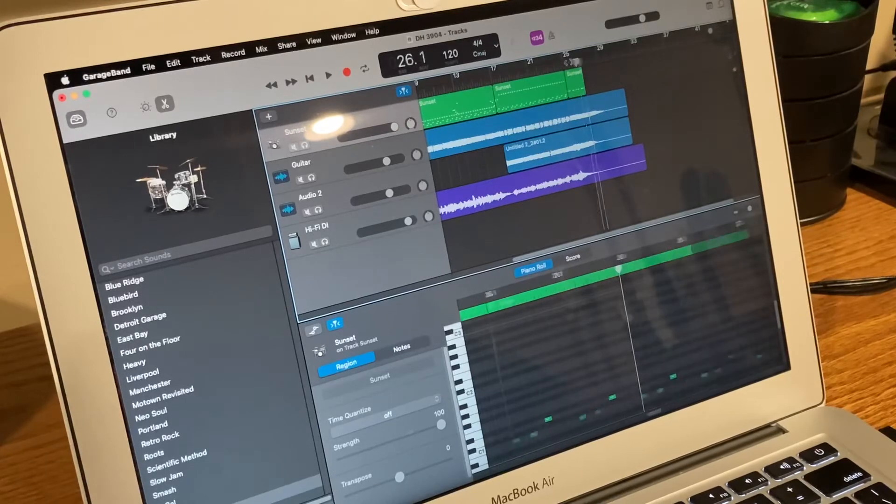
Step: Play the section leading into the new drum ending and stop after the drums end
{"action": "left_click", "coordinate": [329, 71]}
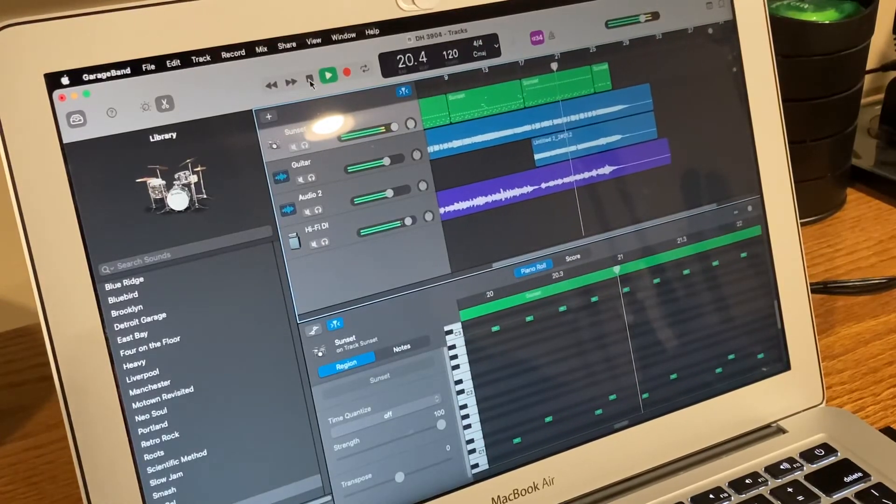
{"action": "left_click", "coordinate": [328, 74]}
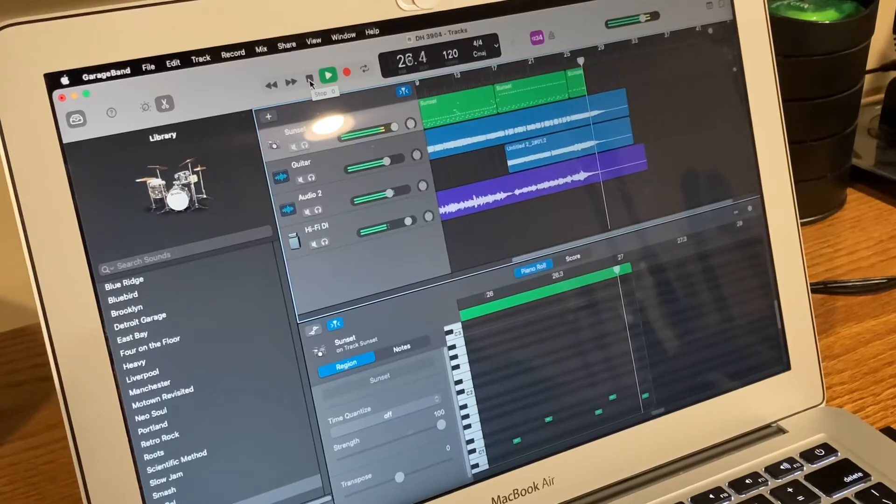
{"action": "left_click", "coordinate": [327, 74]}
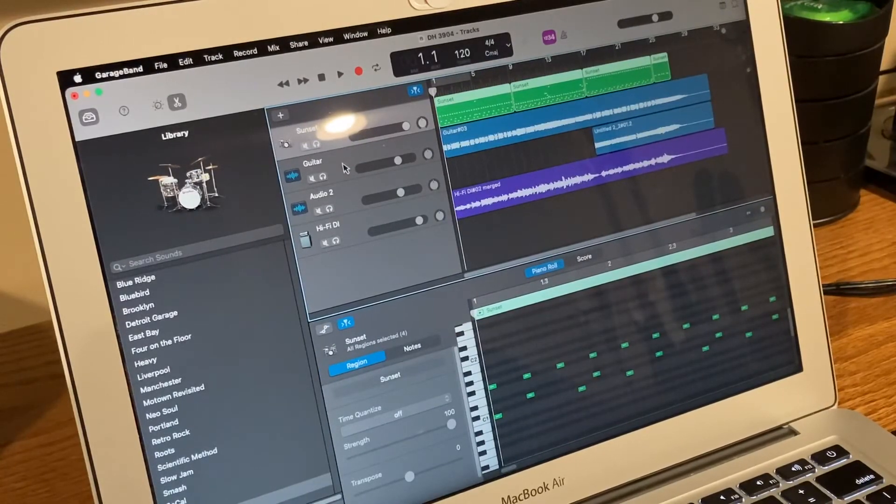
Step: Select the Guitar track and show its Compressor and EQ Smart Controls
{"action": "left_click", "coordinate": [312, 162]}
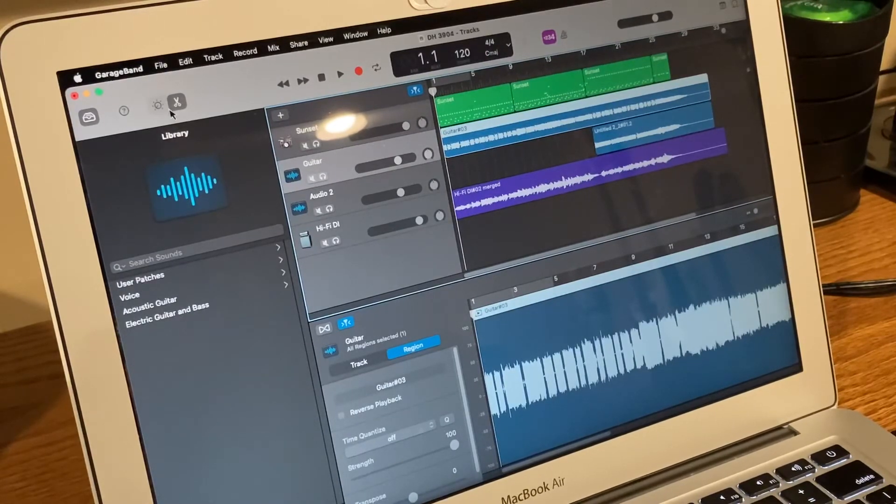
{"action": "mouse_move", "coordinate": [178, 101]}
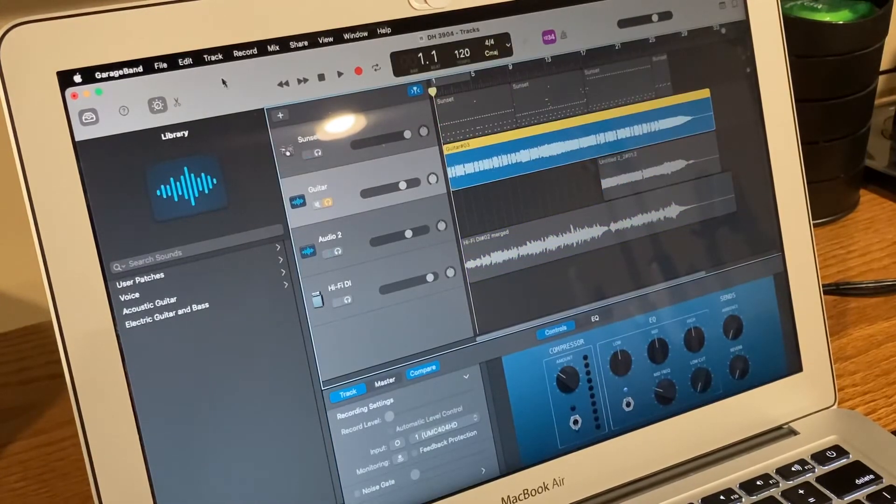
{"action": "left_click", "coordinate": [340, 73]}
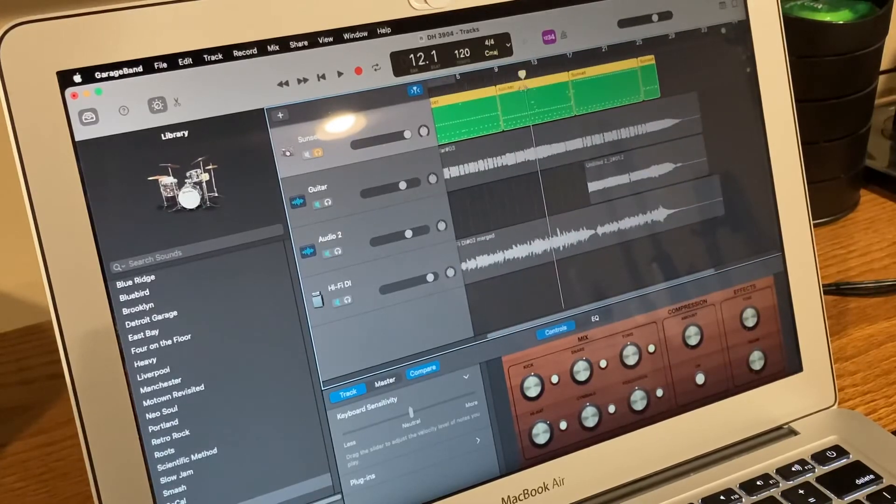
Step: Select the Sunset drummer track to show its kit Mix, Compression and Effects knobs
{"action": "left_click", "coordinate": [340, 73]}
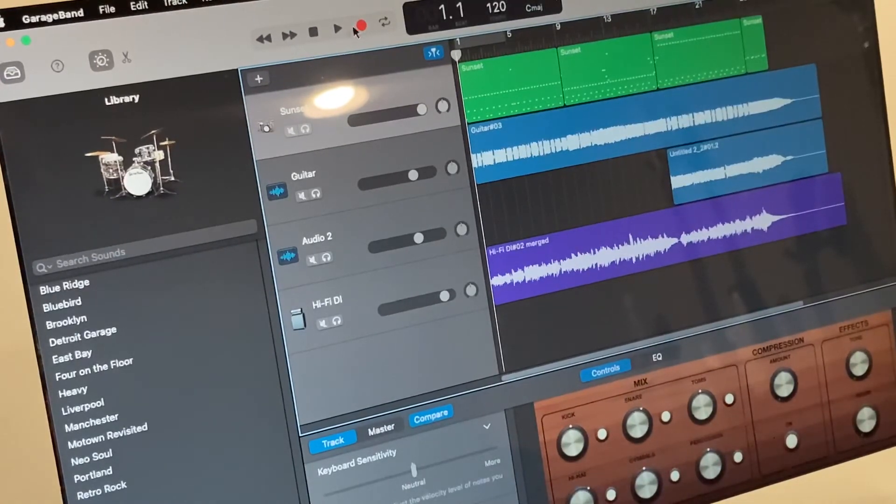
Step: Play the song from bar 1 through to about bar 30, then stop
{"action": "left_click", "coordinate": [337, 30]}
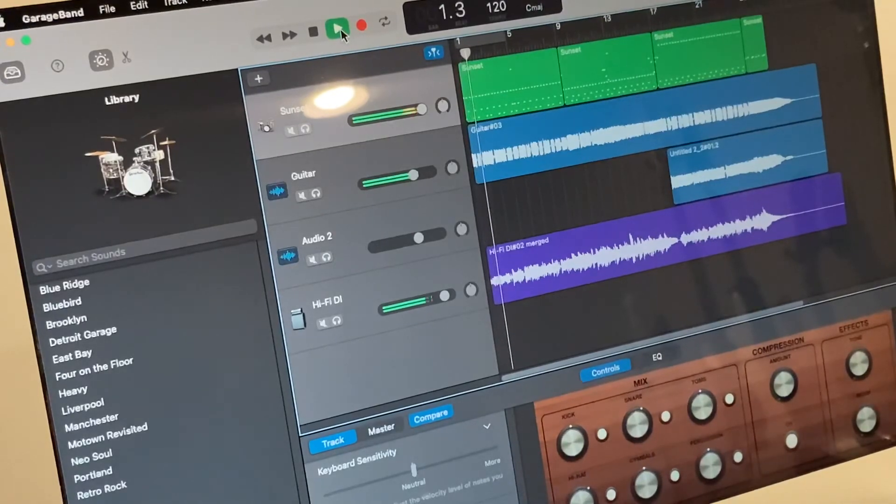
{"action": "left_click", "coordinate": [339, 23]}
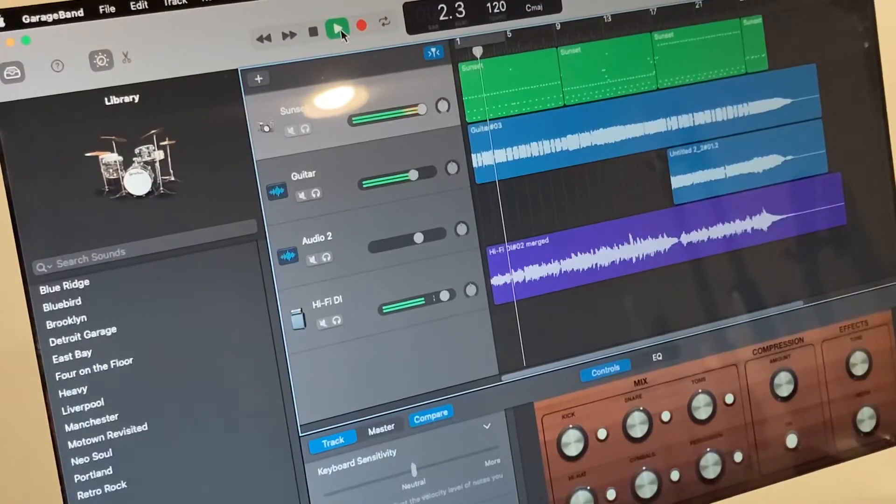
{"action": "left_click", "coordinate": [338, 28]}
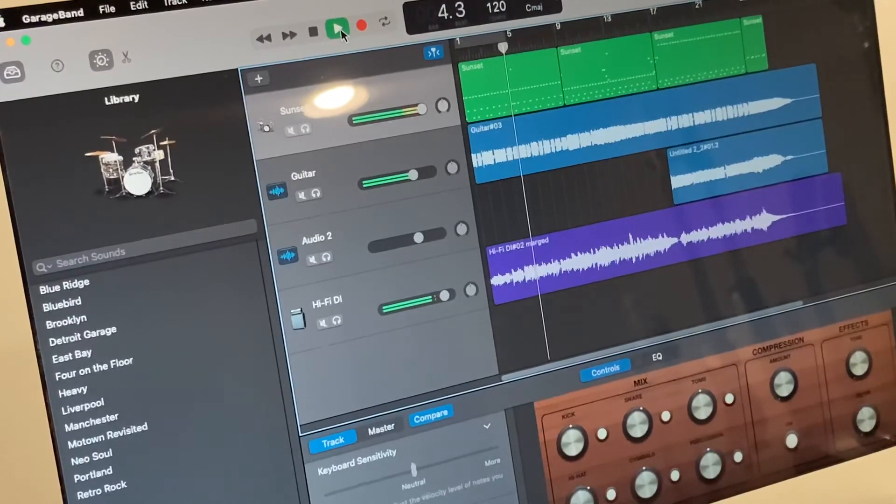
{"action": "left_click", "coordinate": [336, 27]}
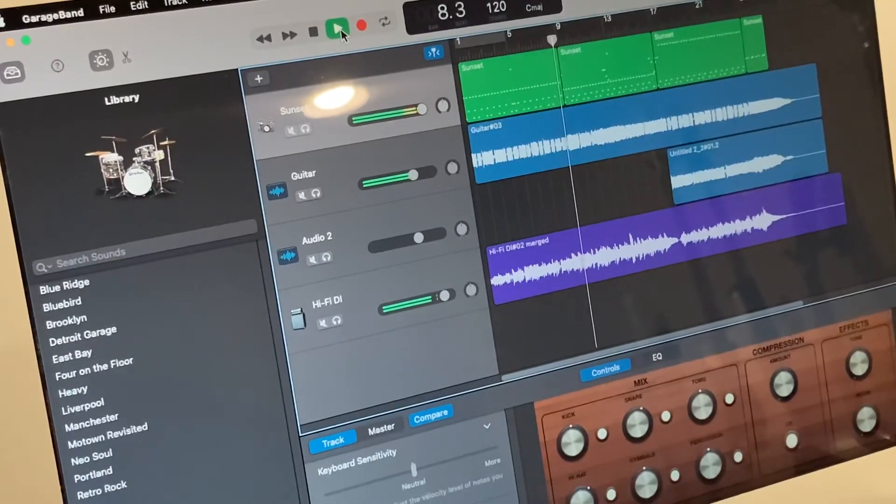
{"action": "left_click", "coordinate": [337, 27]}
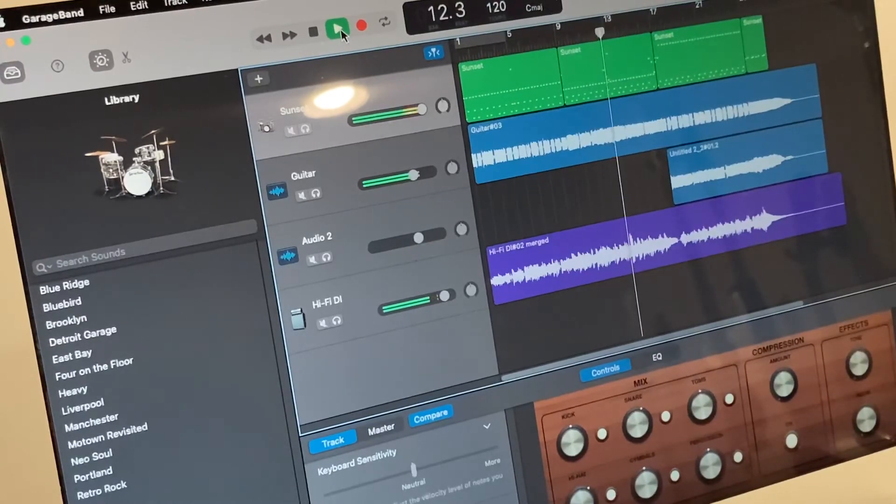
{"action": "left_click", "coordinate": [339, 28]}
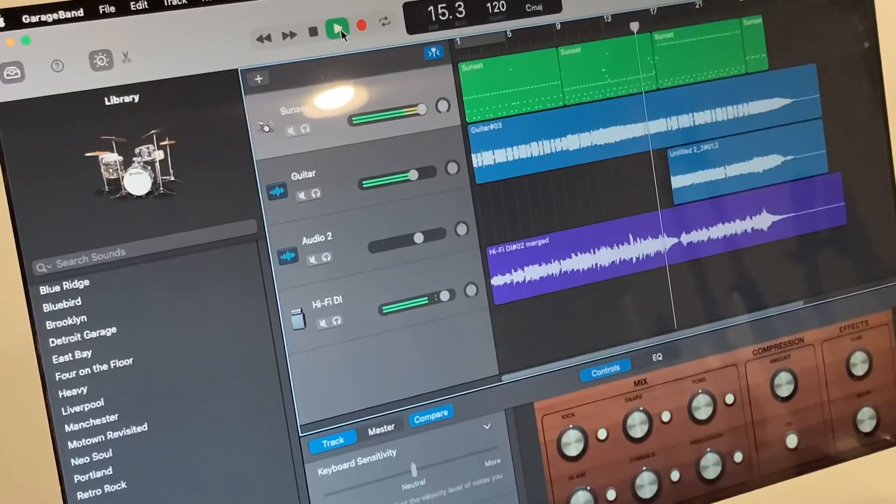
{"action": "left_click", "coordinate": [338, 23]}
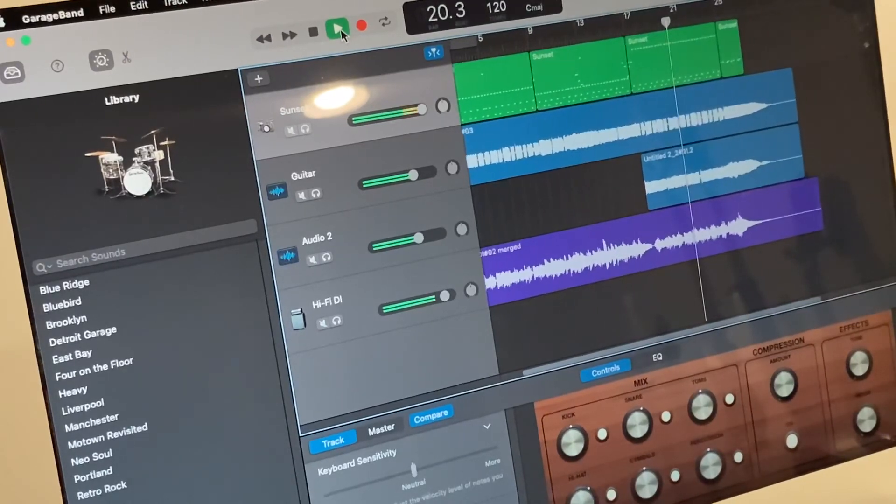
{"action": "left_click", "coordinate": [336, 24]}
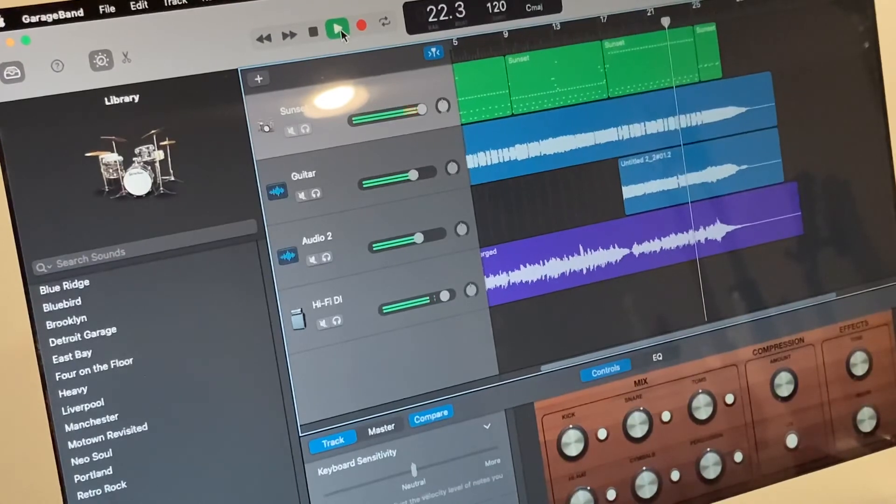
{"action": "left_click", "coordinate": [337, 27]}
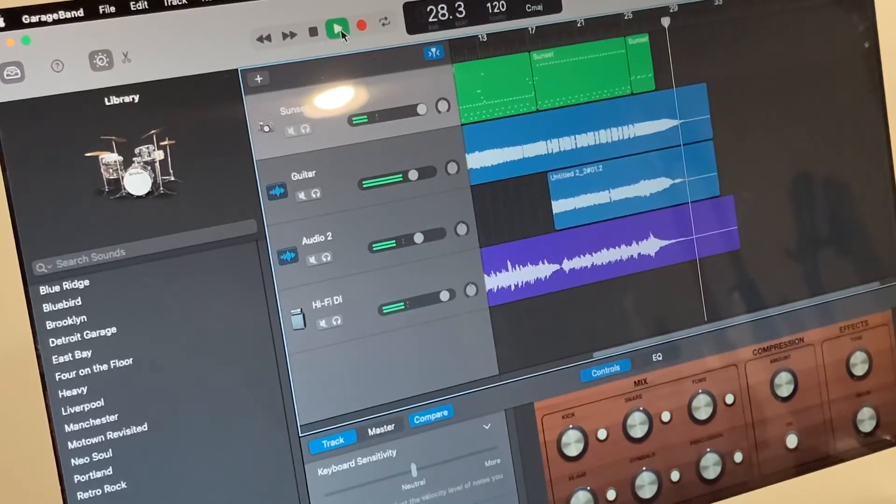
{"action": "left_click", "coordinate": [338, 30]}
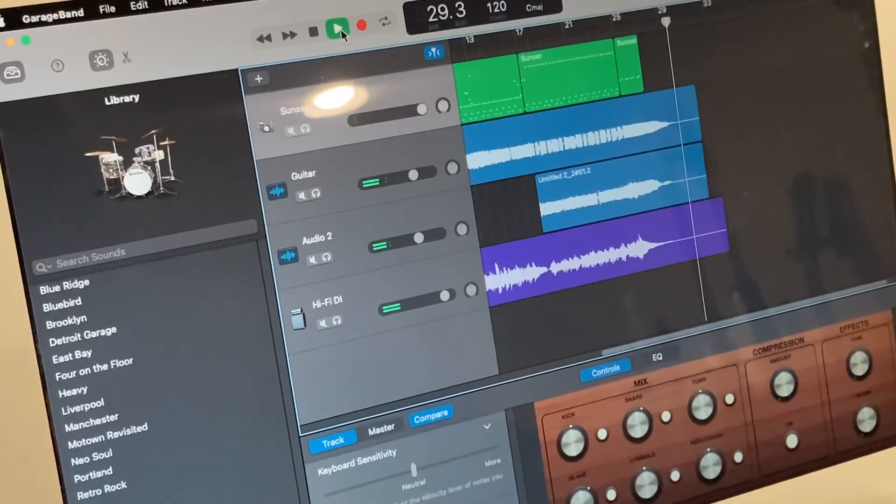
{"action": "left_click", "coordinate": [337, 25]}
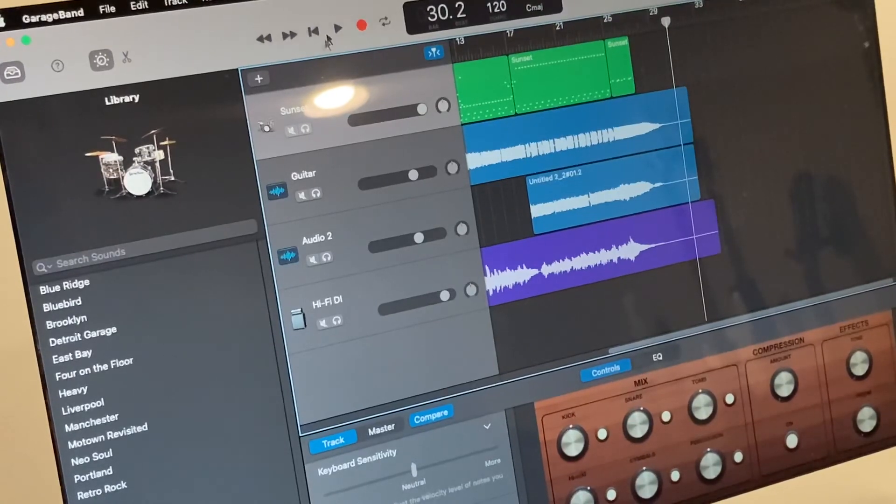
{"action": "mouse_move", "coordinate": [337, 4]}
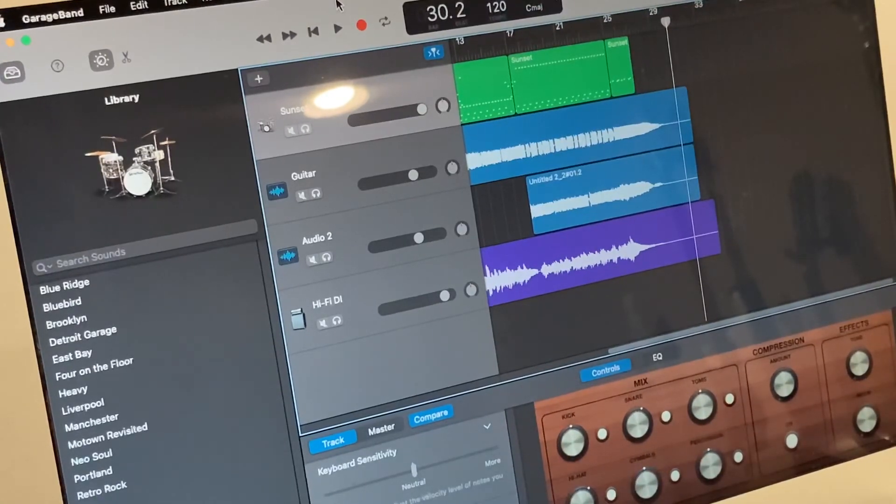